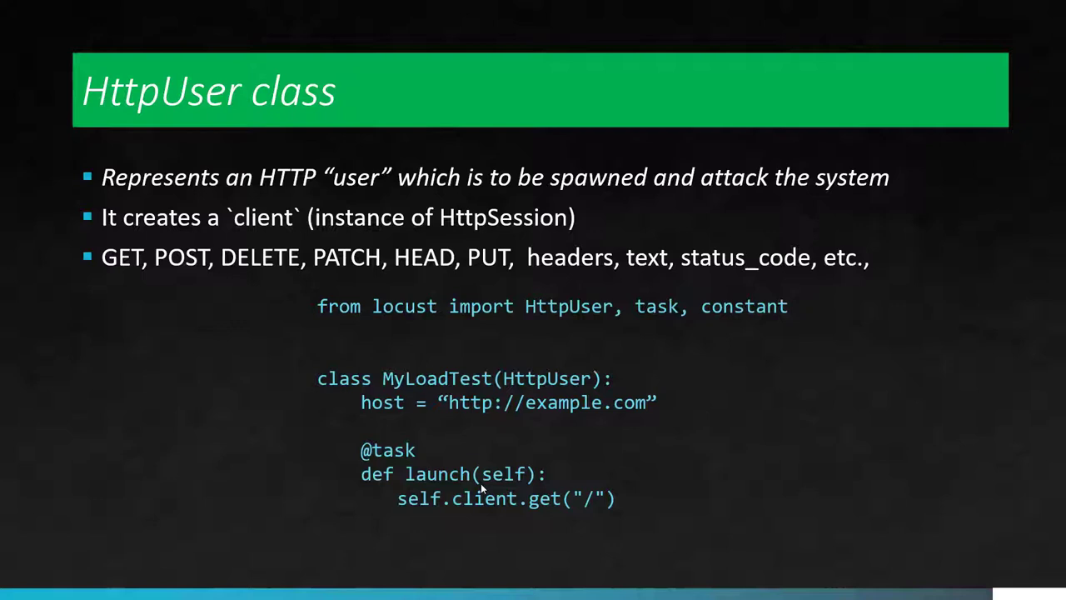
- Scroll the reqres.in homepage to review the List Users request and its 200 JSON response
key(Right)
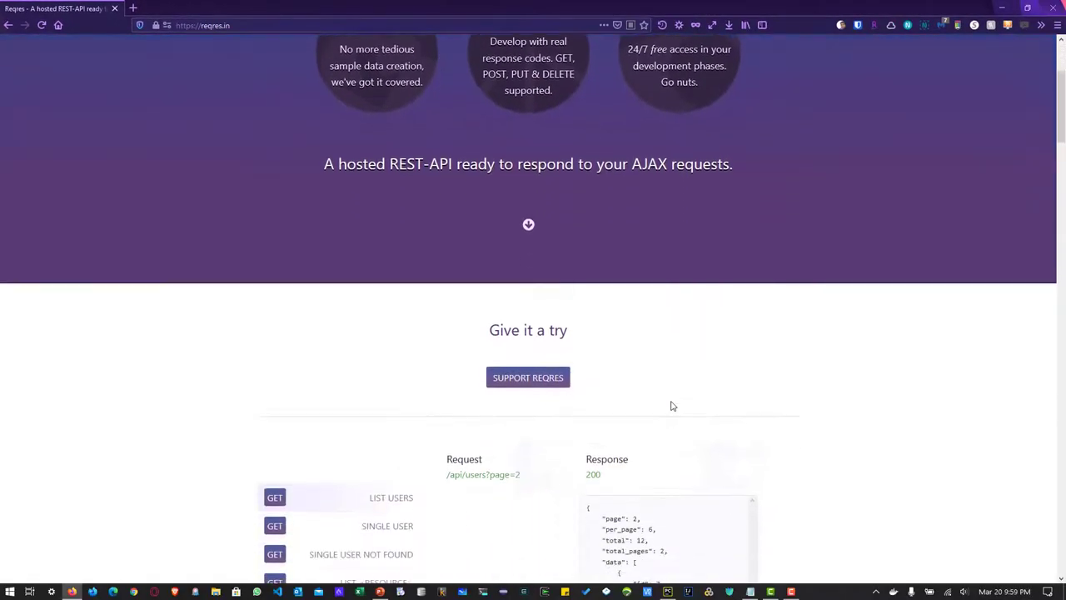
scroll(down, 3)
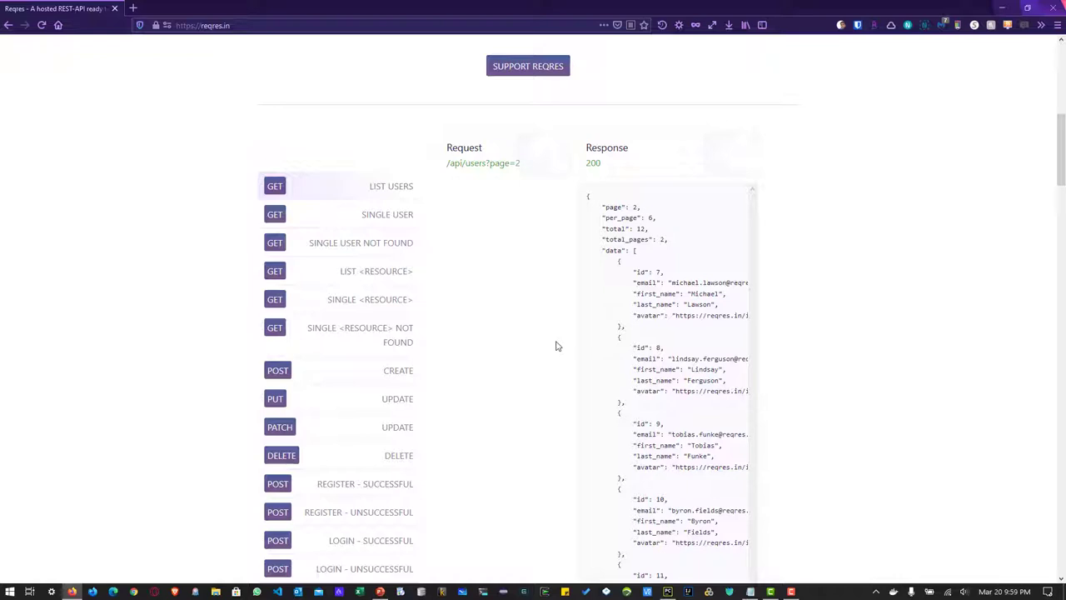
mouse_move(418, 204)
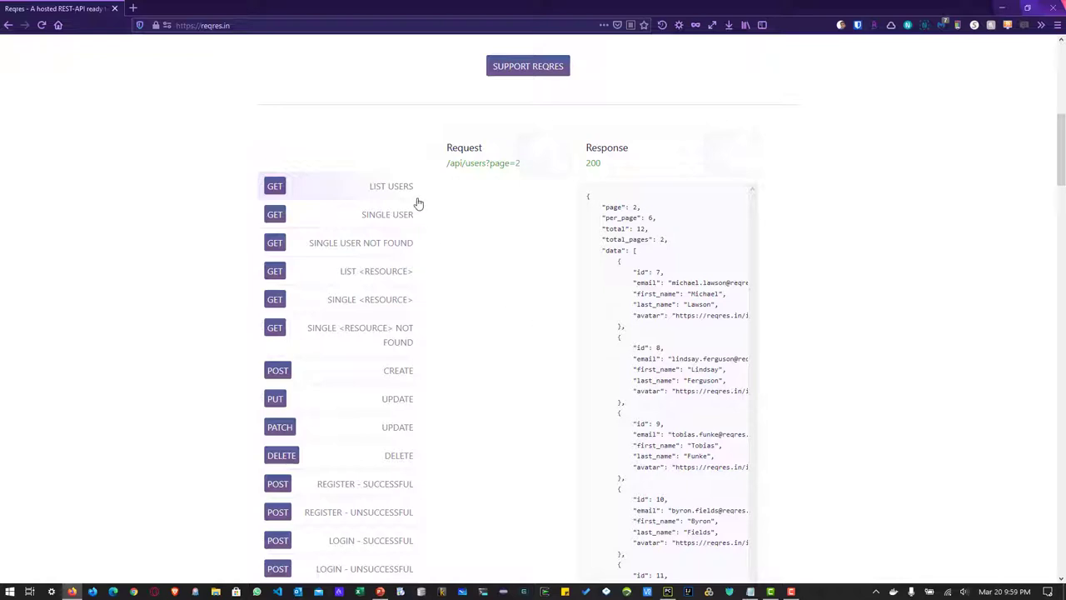
mouse_move(406, 200)
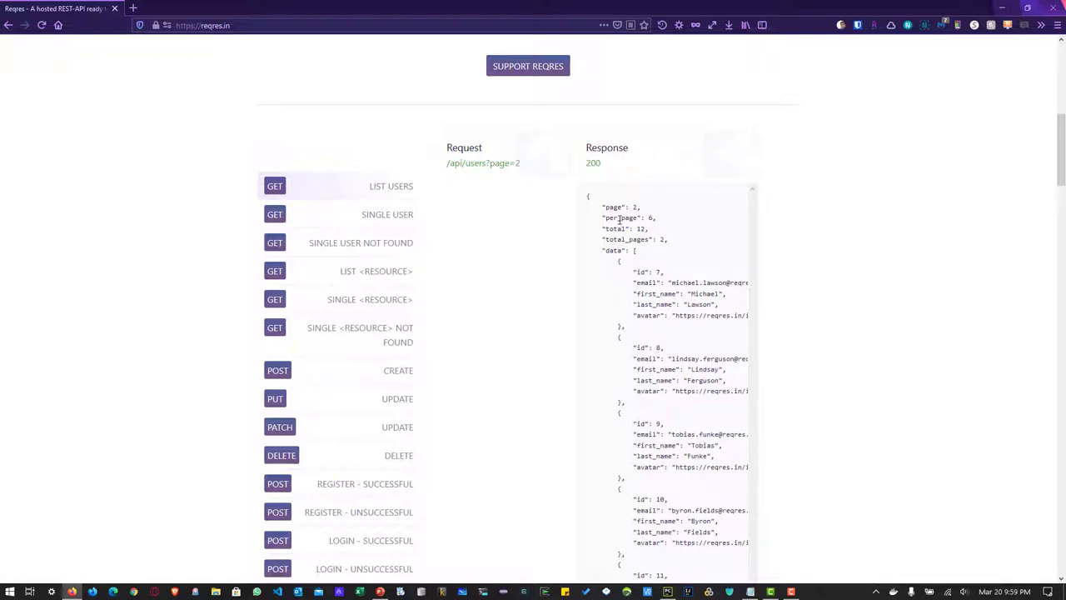
mouse_move(643, 287)
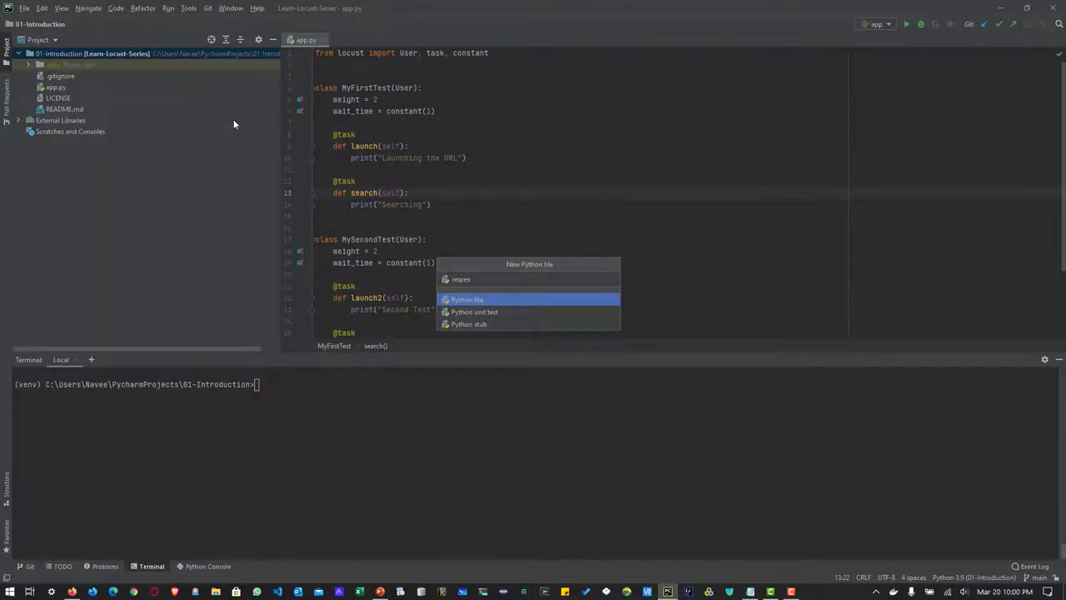
- Create reqres.py importing HttpUser, constant and task from locust
click(466, 300)
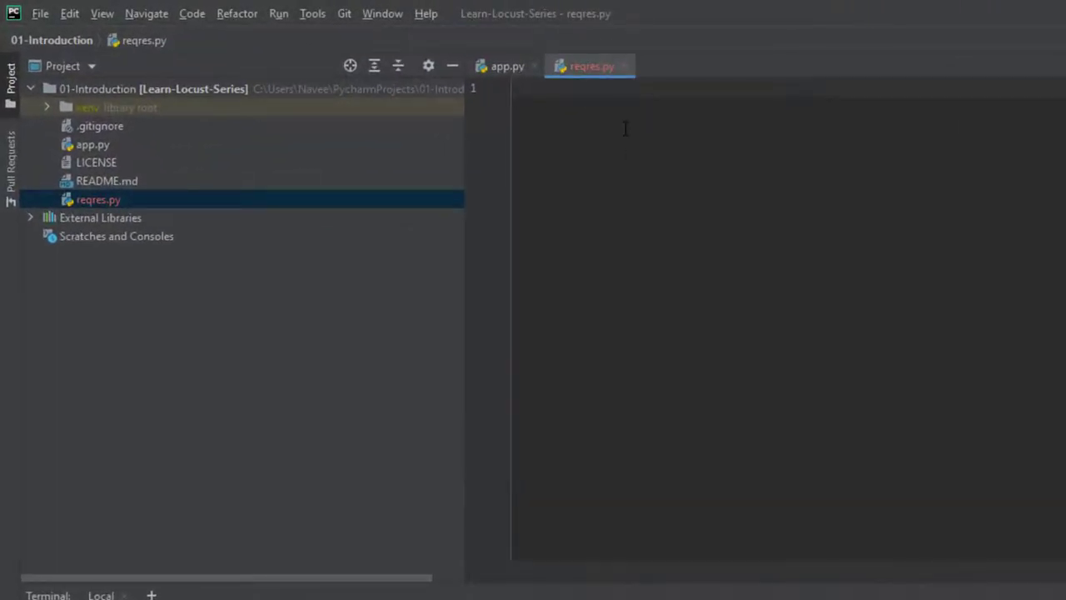
text(from locust import)
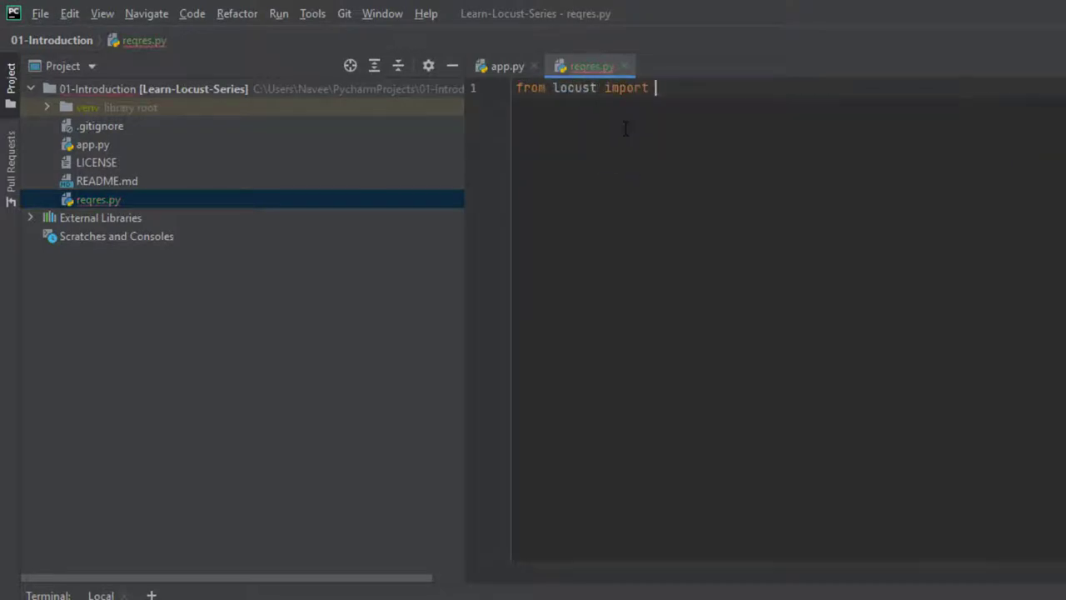
text(HttpUser)
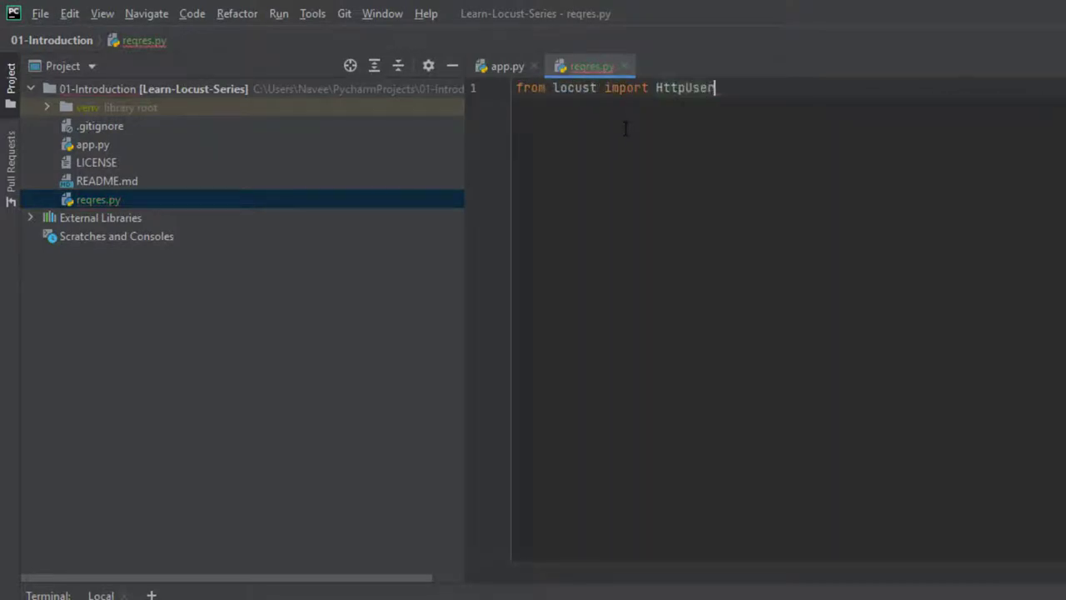
text(, constant, task)
text(class)
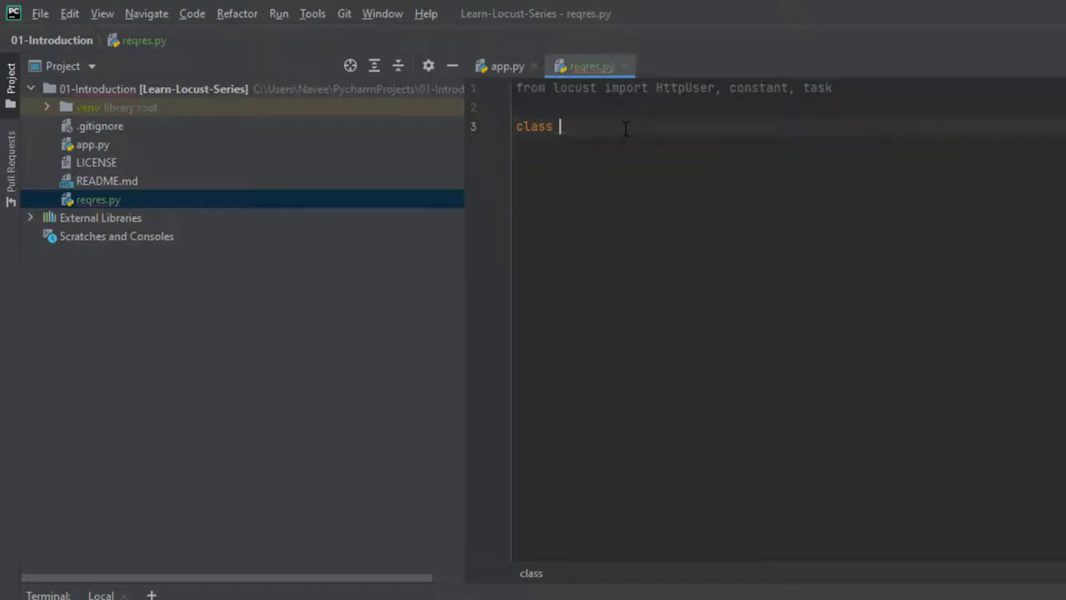
text(MyRe)
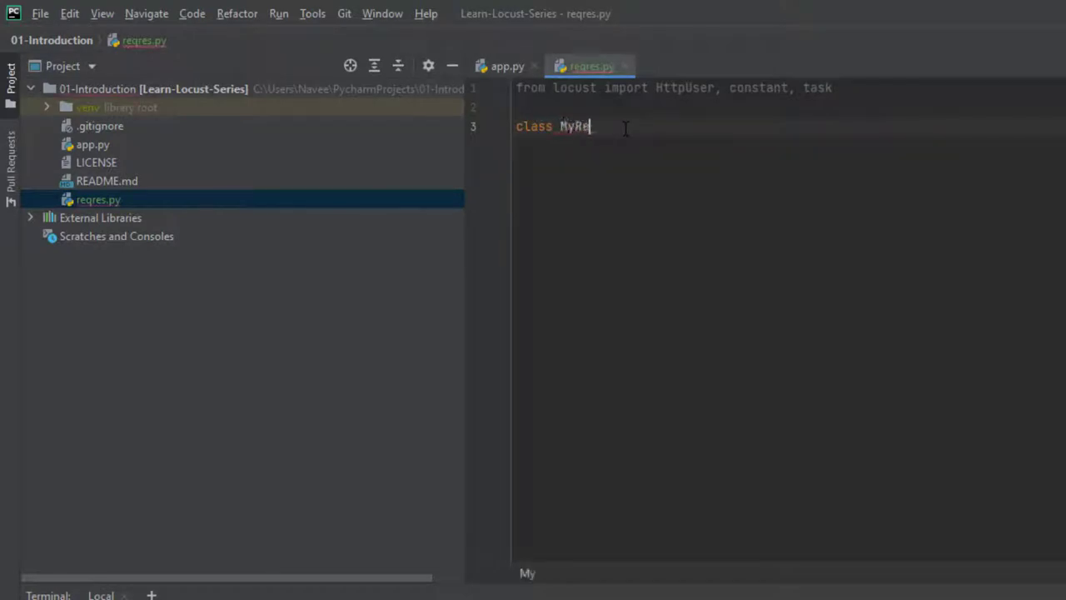
text(qRes)
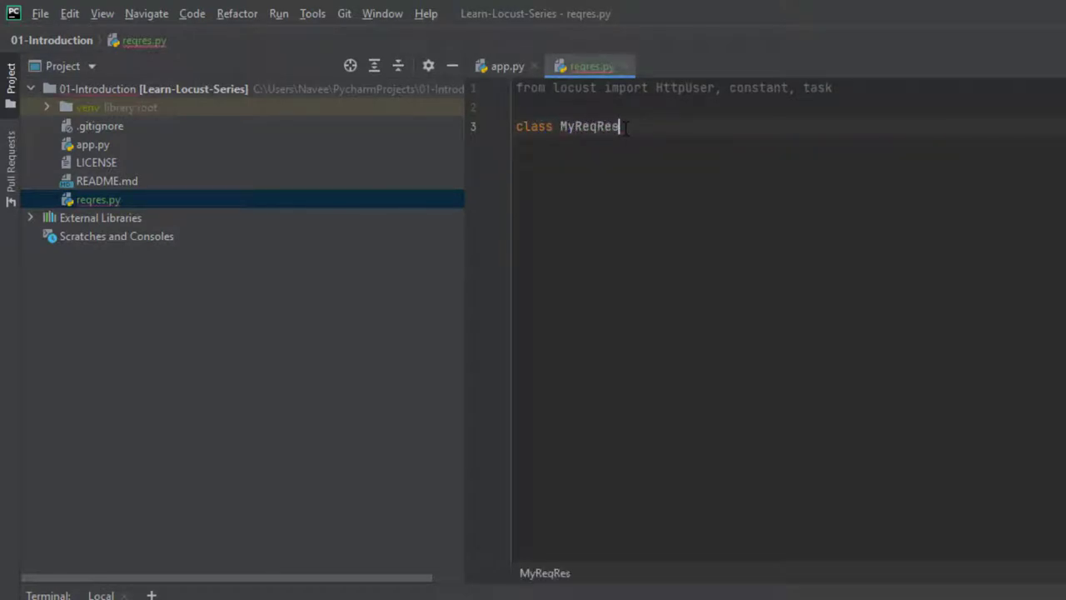
text((HttpUser):)
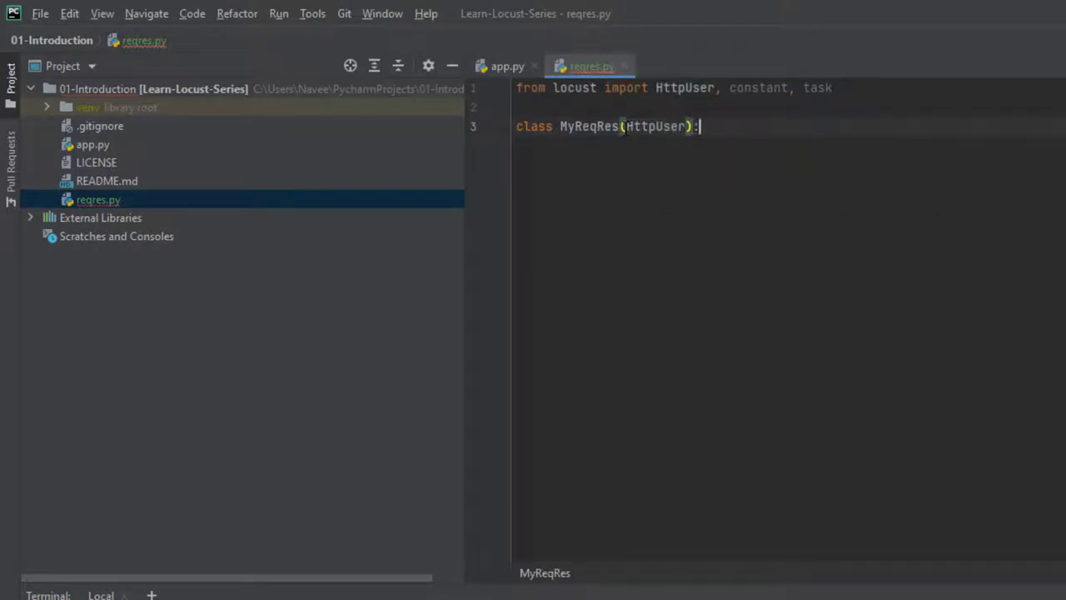
text(host = "https://reqres.in)
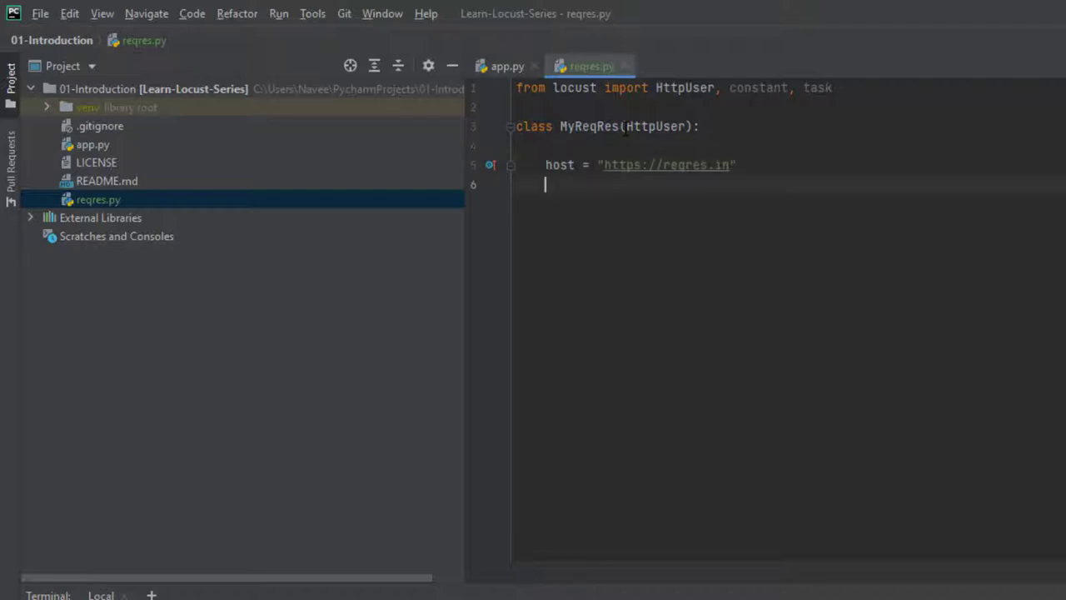
text(con)
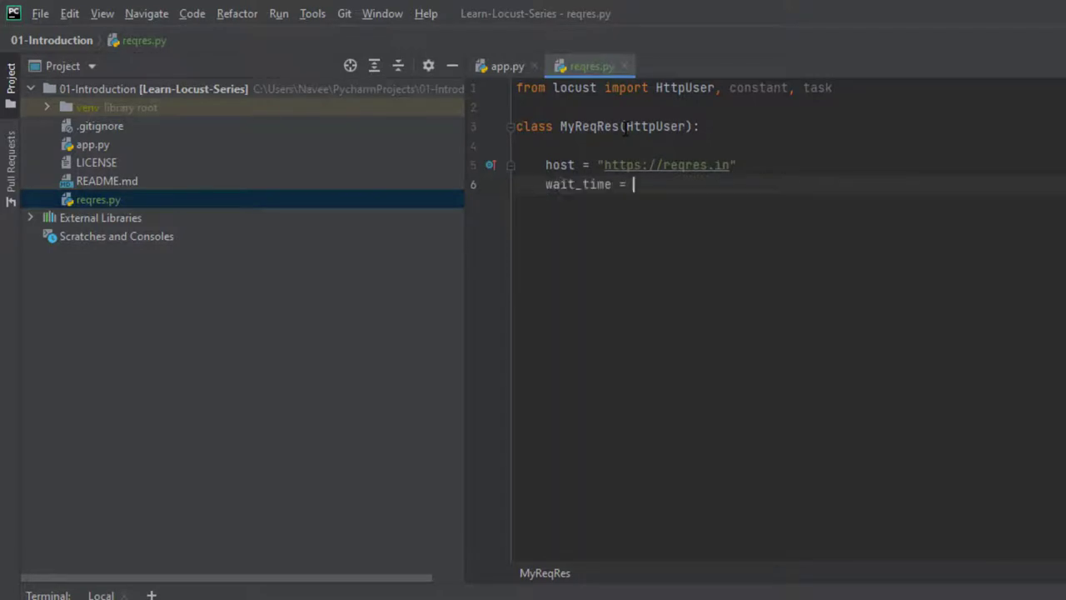
text(constant())
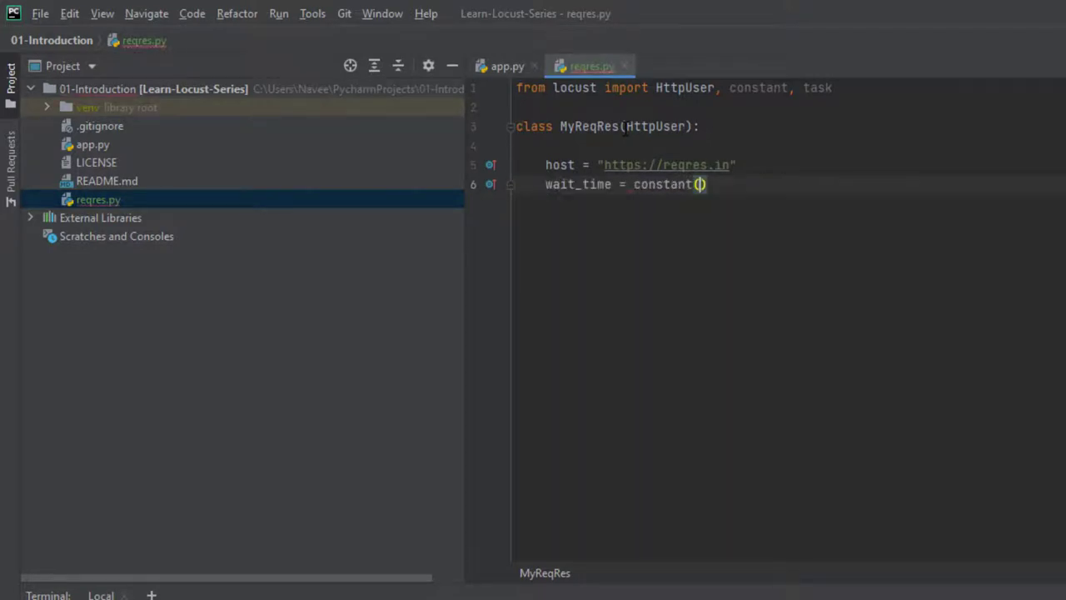
text(1)
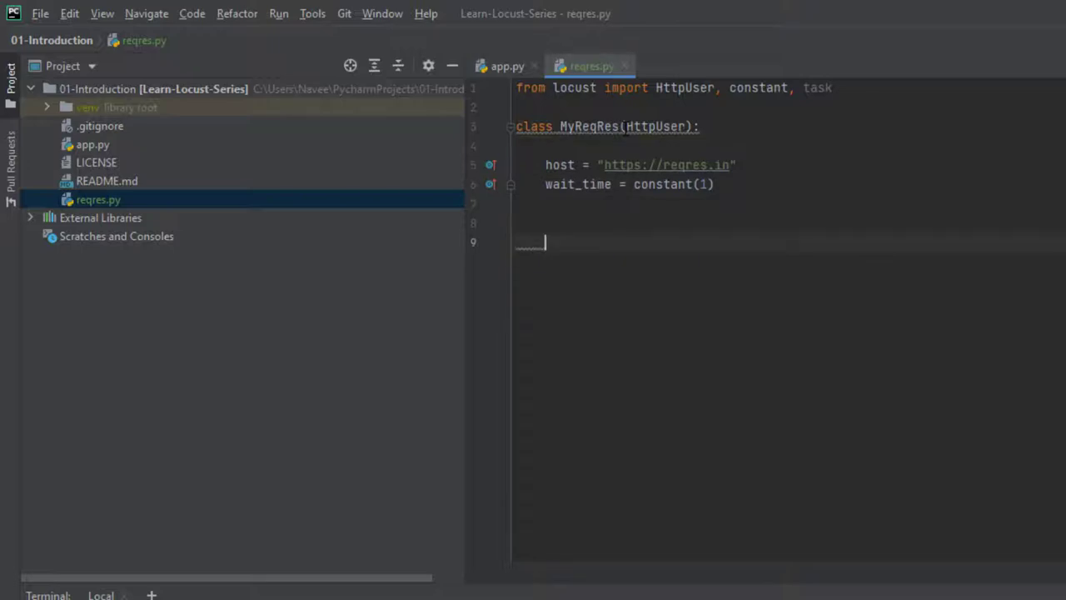
text(@task)
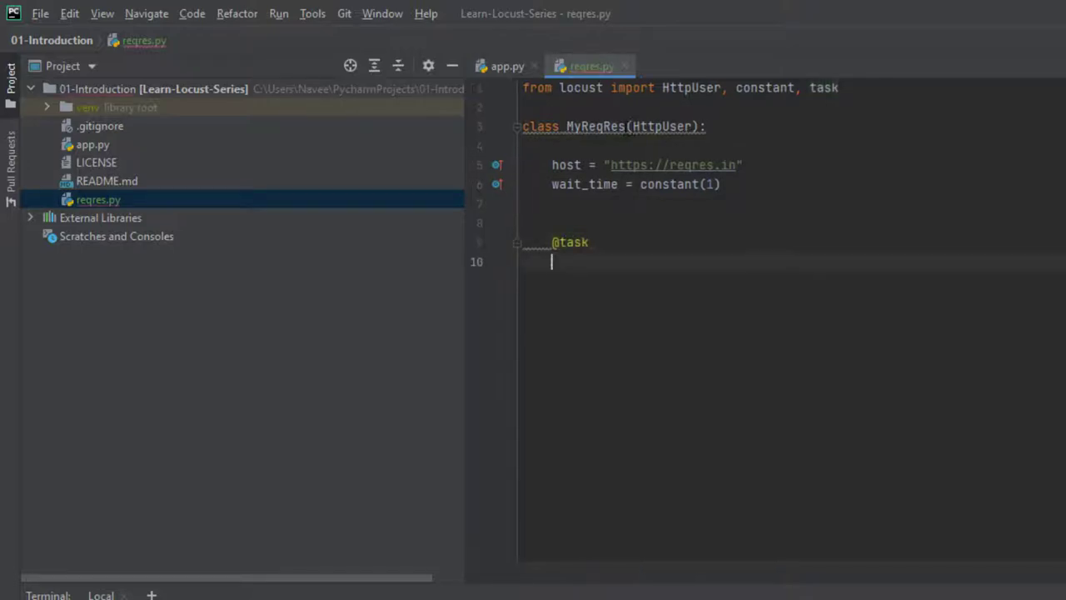
text(def crea)
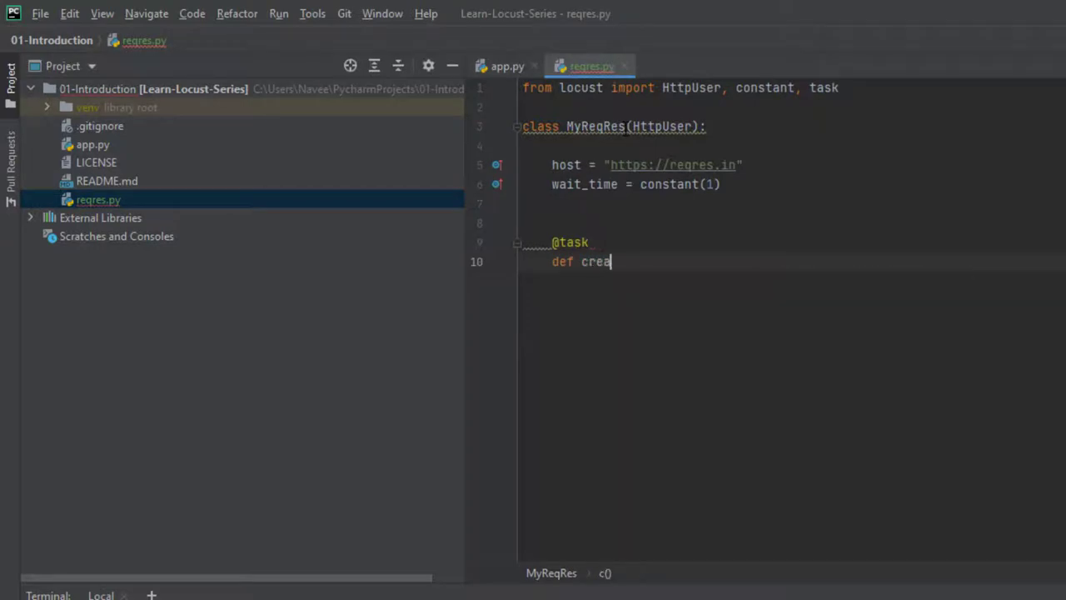
text(get_)
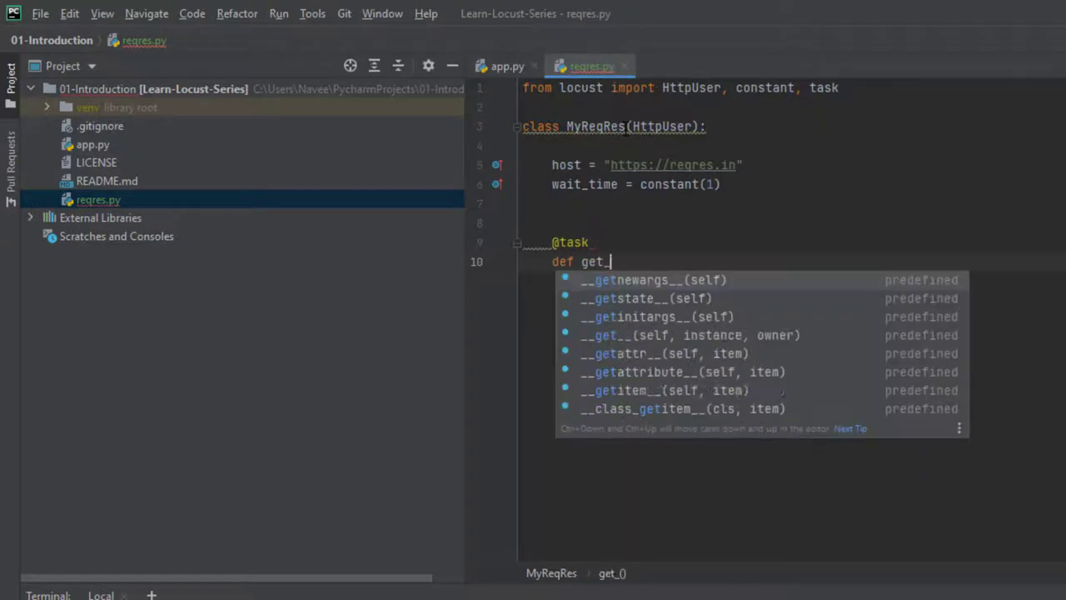
text(users(self):)
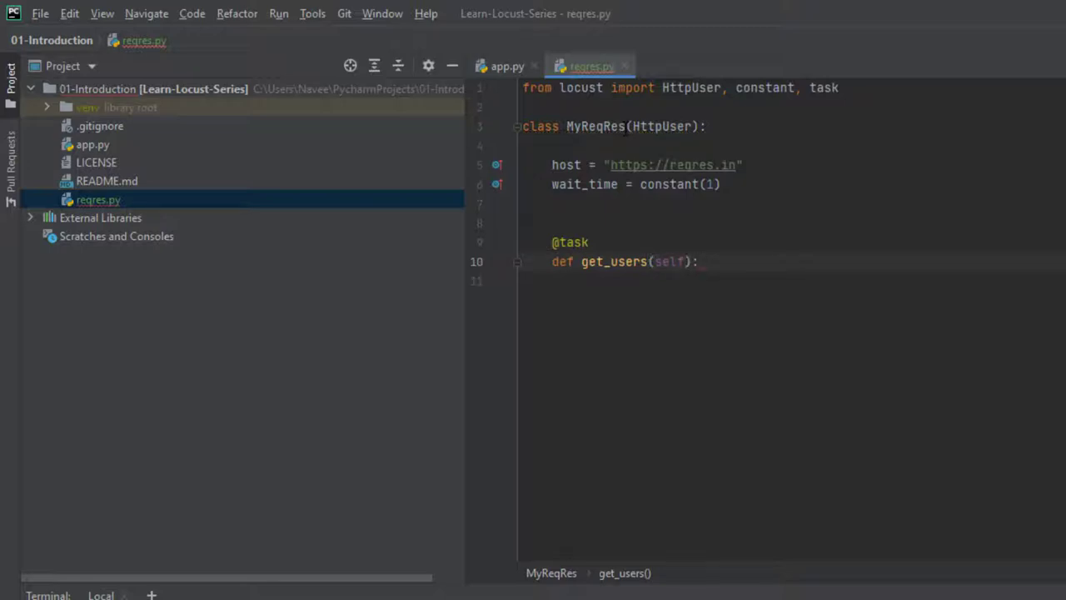
- Begin the method body with self.client.get("/api") using autocompletion
text(self.cli)
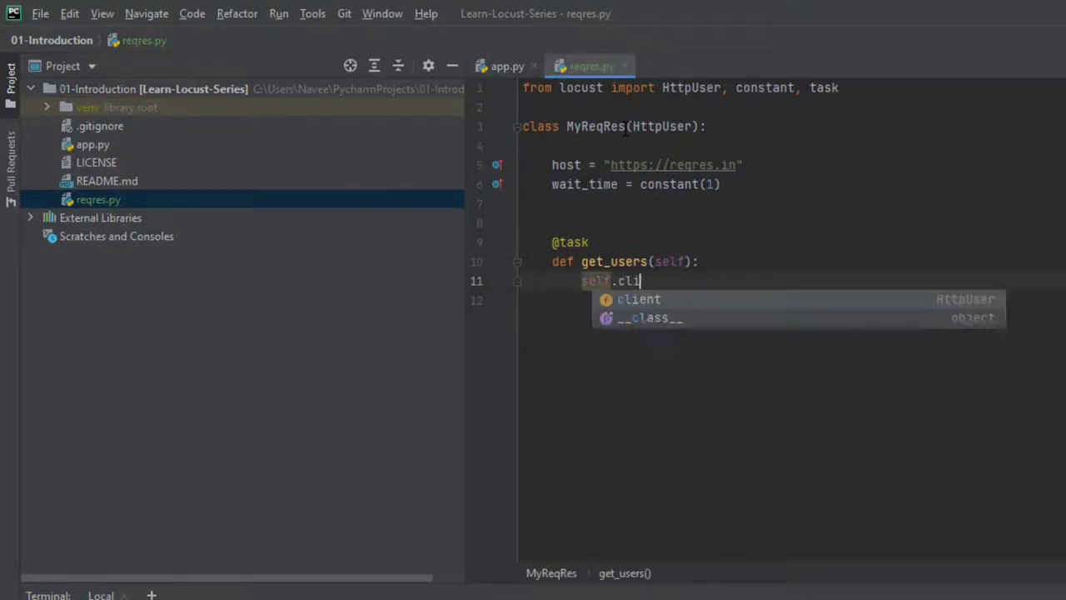
key(Tab)
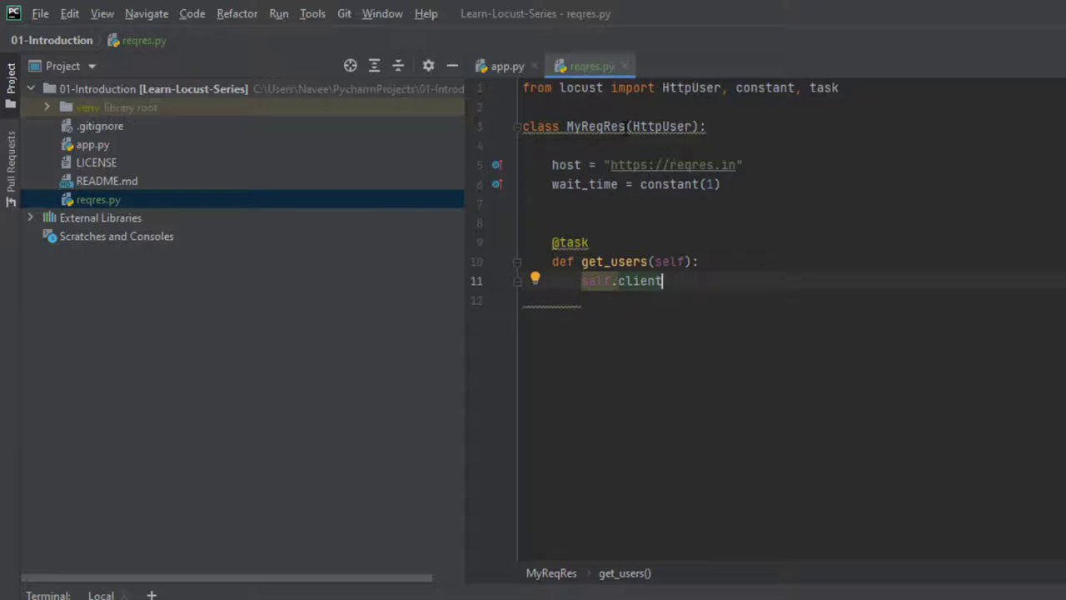
text(.)
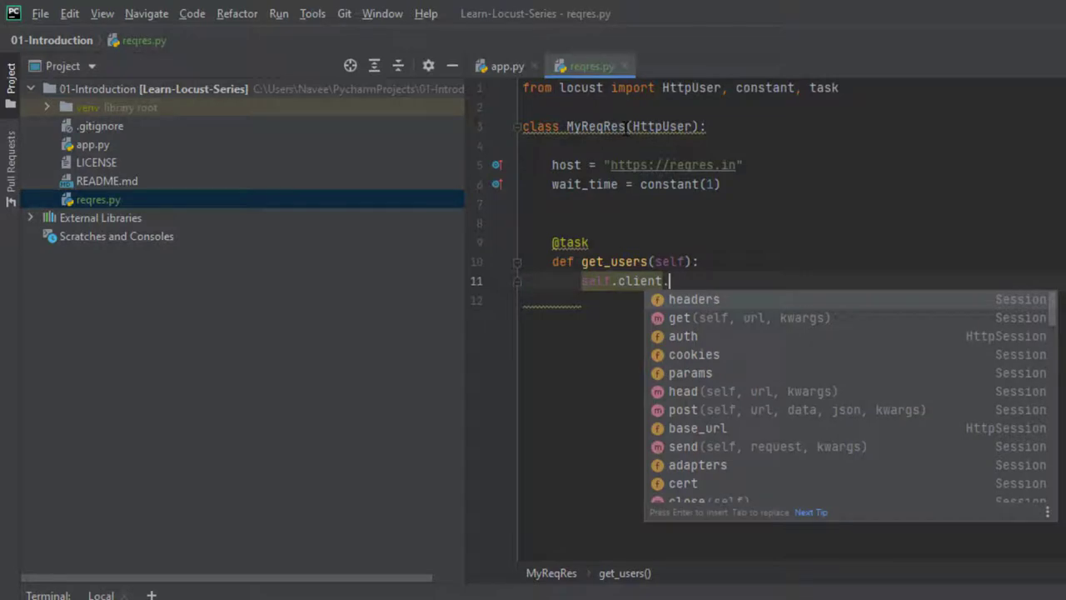
text(get)
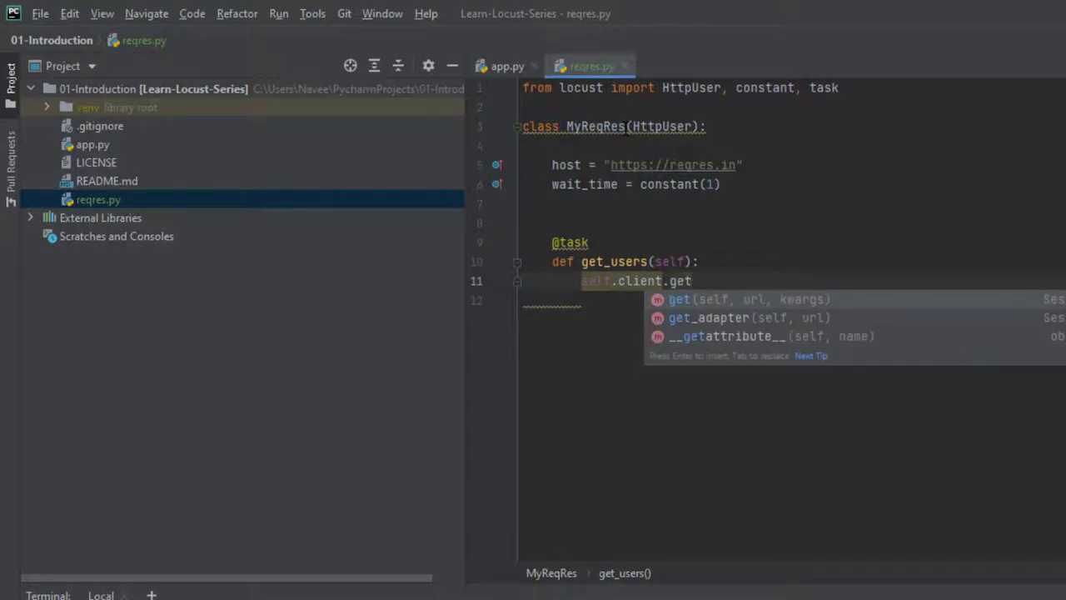
key(BackSpace)
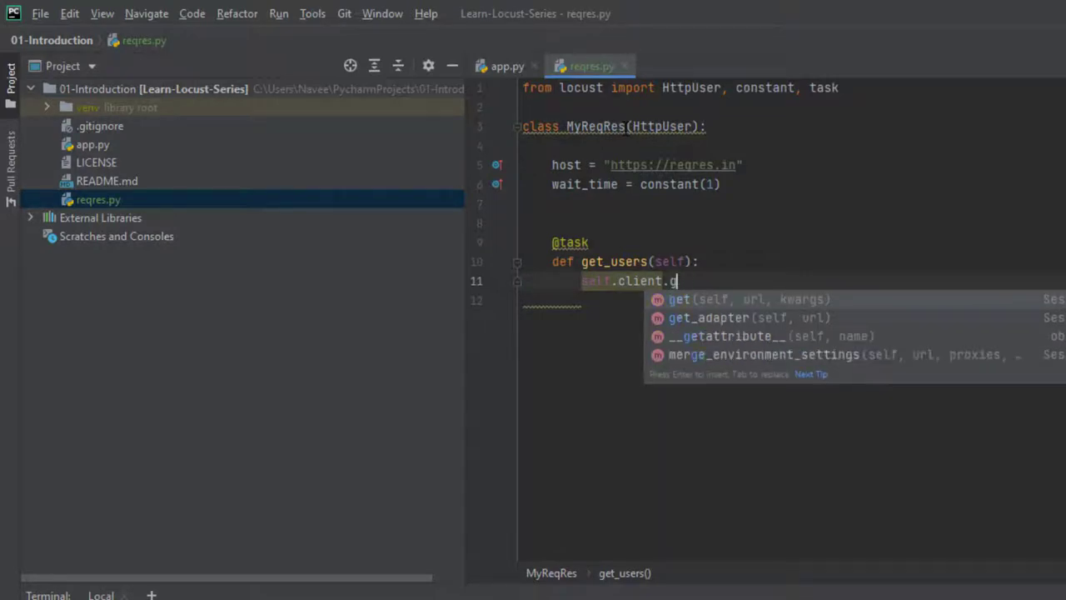
key(BackSpace)
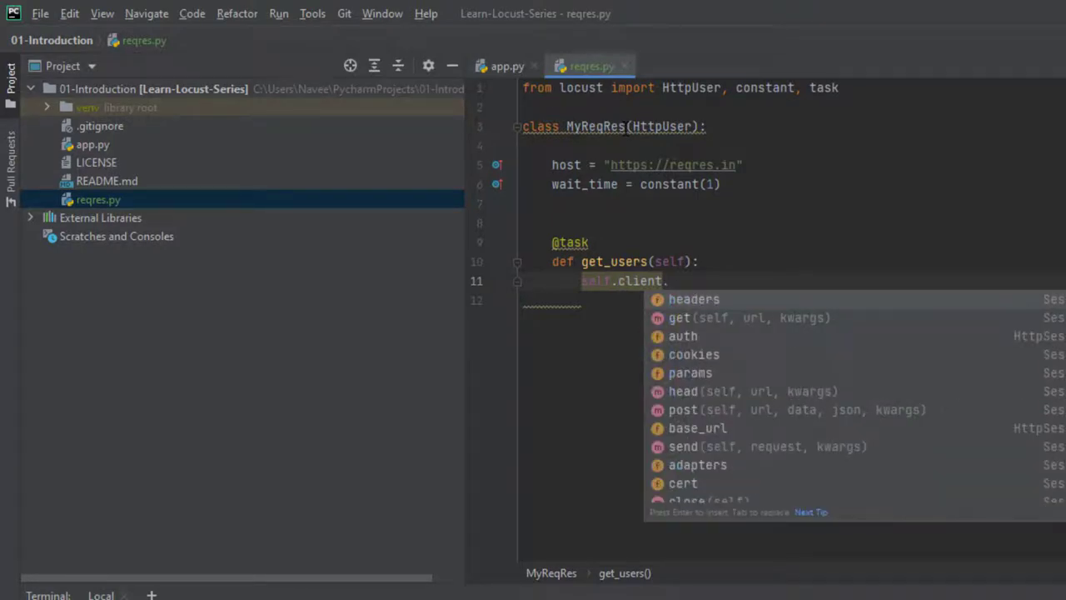
text(get)
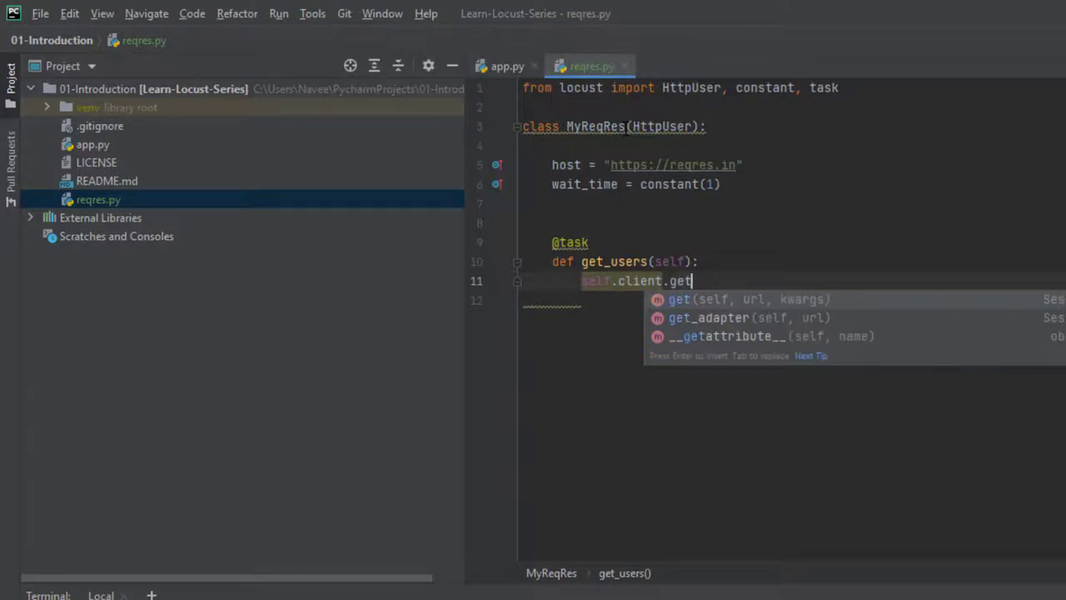
key(Enter)
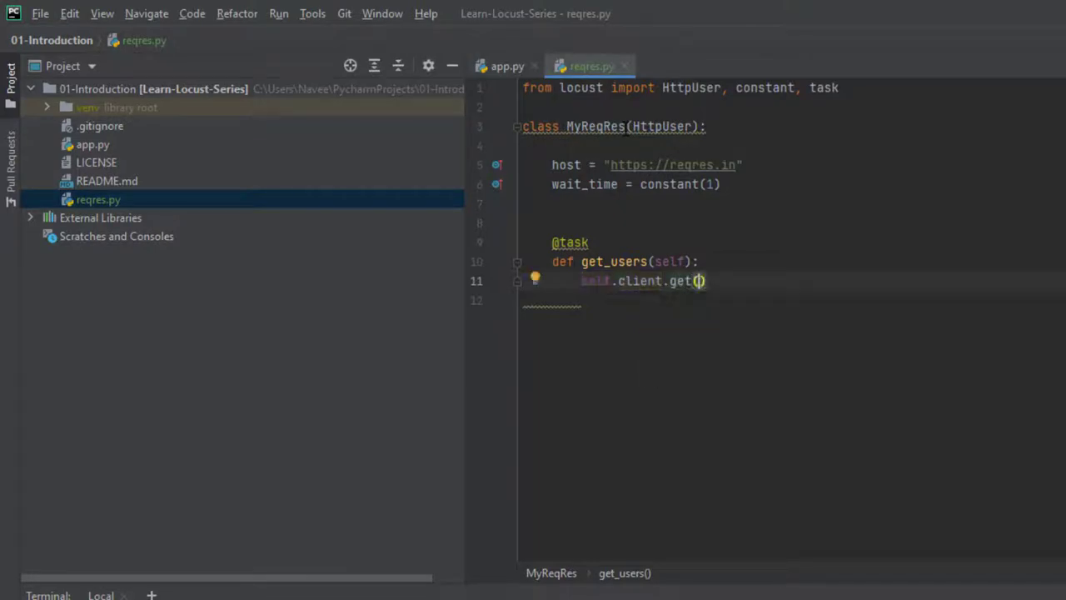
text("/")
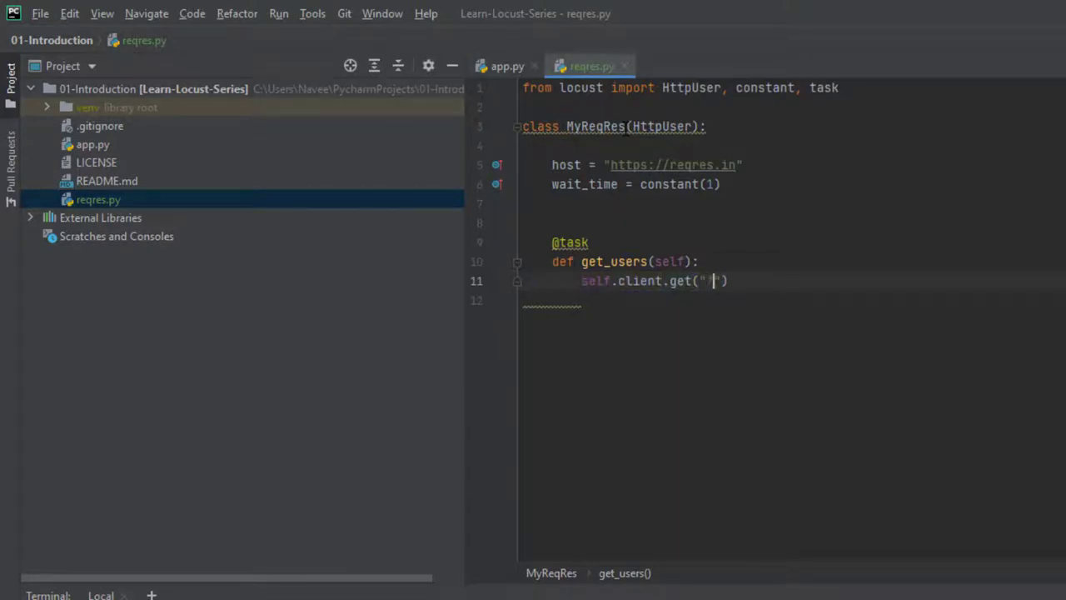
text(/api)
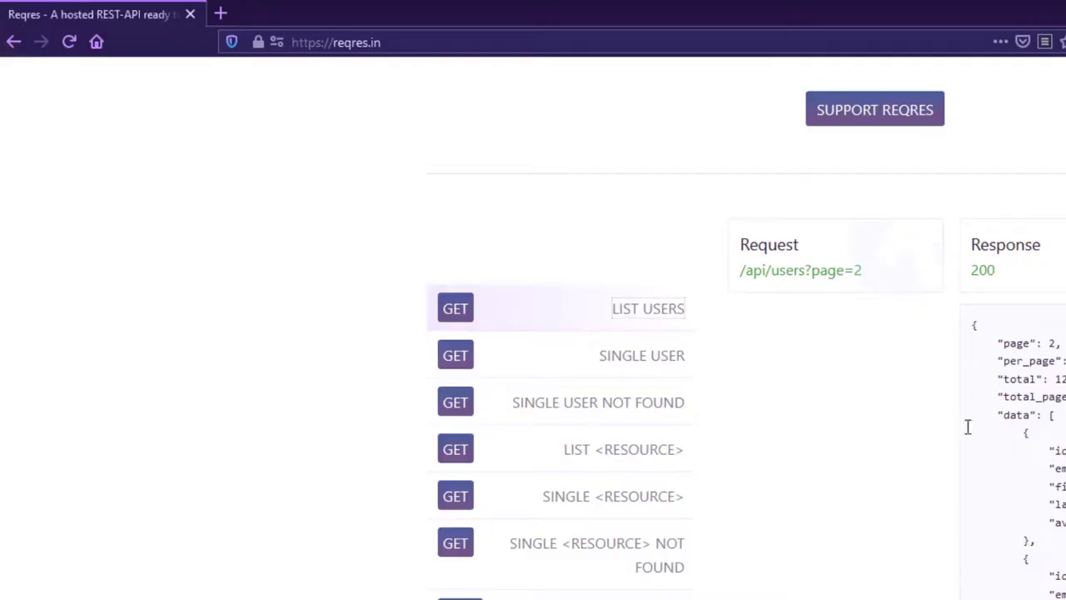
mouse_move(650, 313)
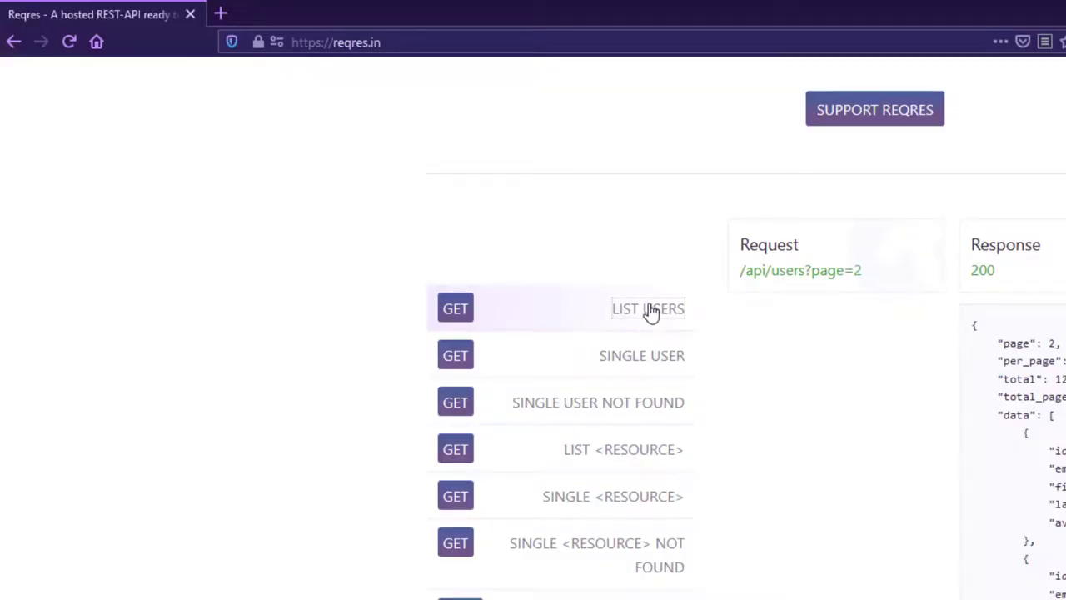
mouse_move(810, 287)
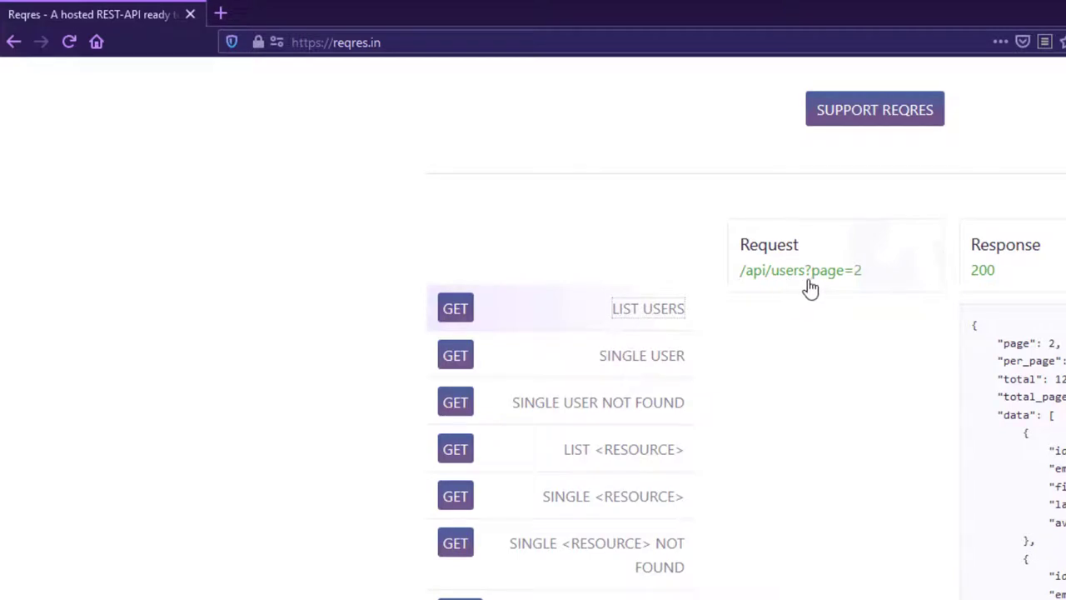
mouse_move(762, 282)
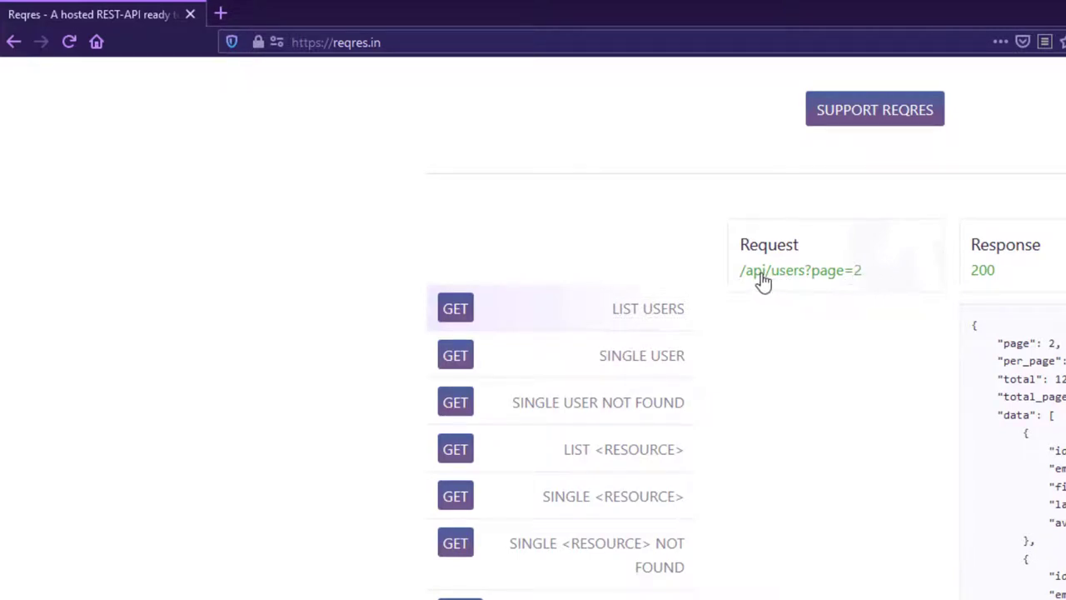
mouse_move(837, 290)
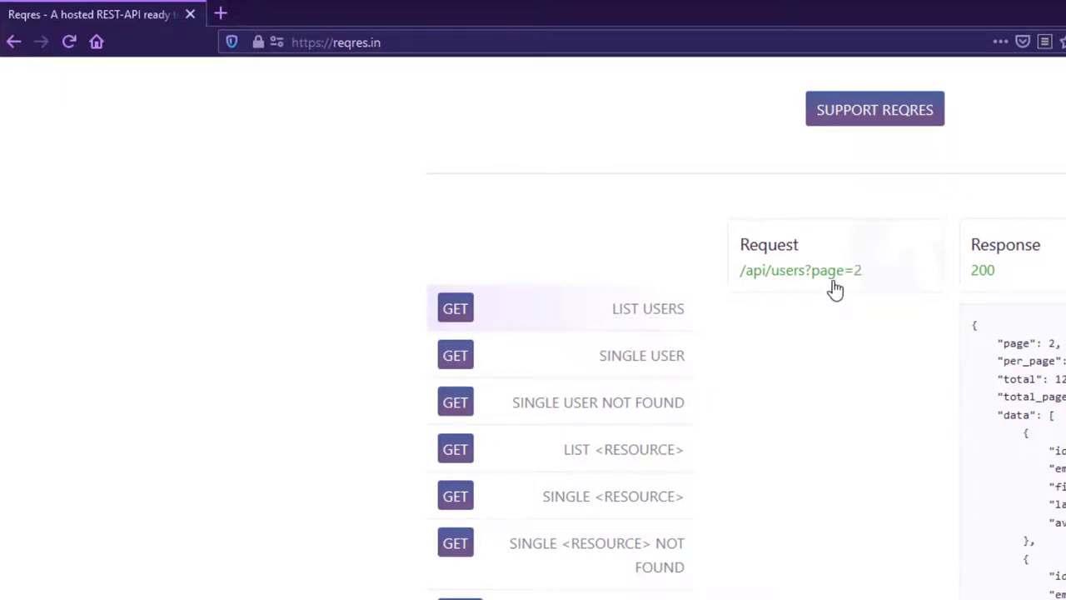
mouse_move(816, 430)
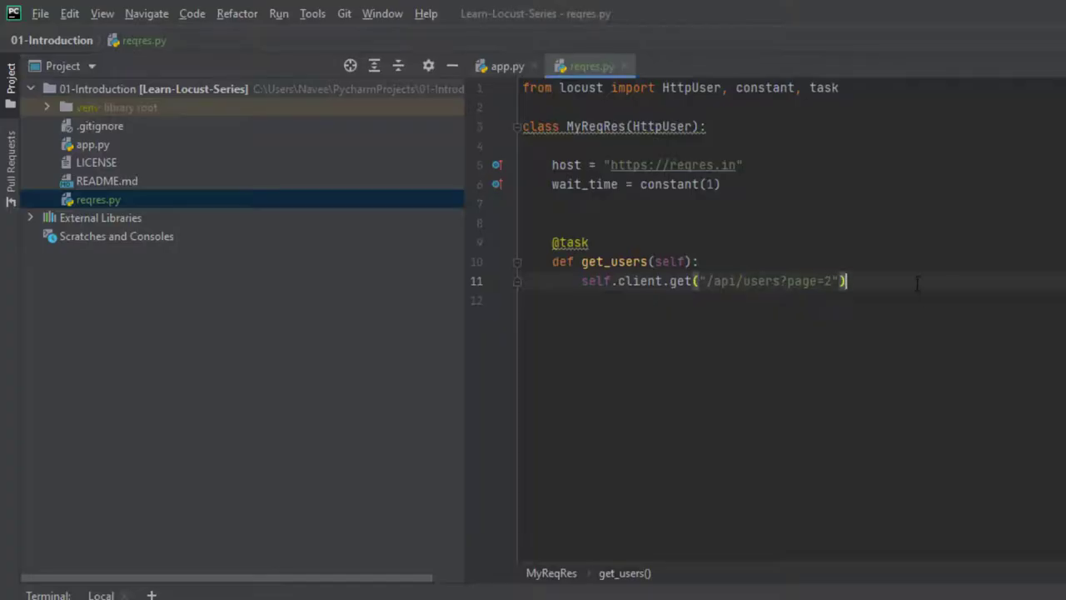
mouse_move(866, 293)
text(@task)
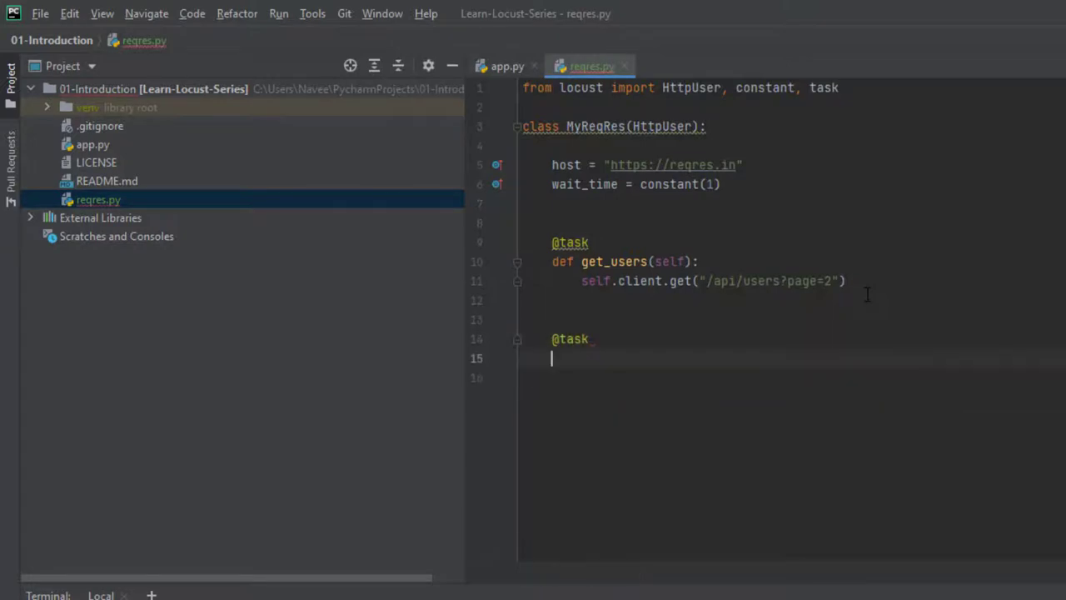
- Add def create_user(self) whose body begins a self.client.post call
text(def)
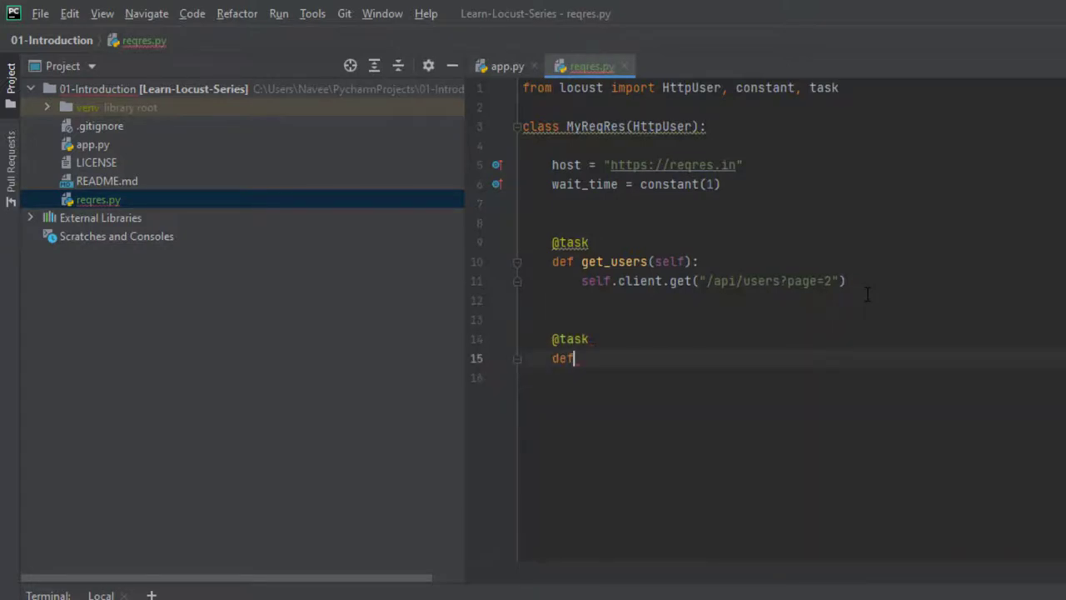
text(create_)
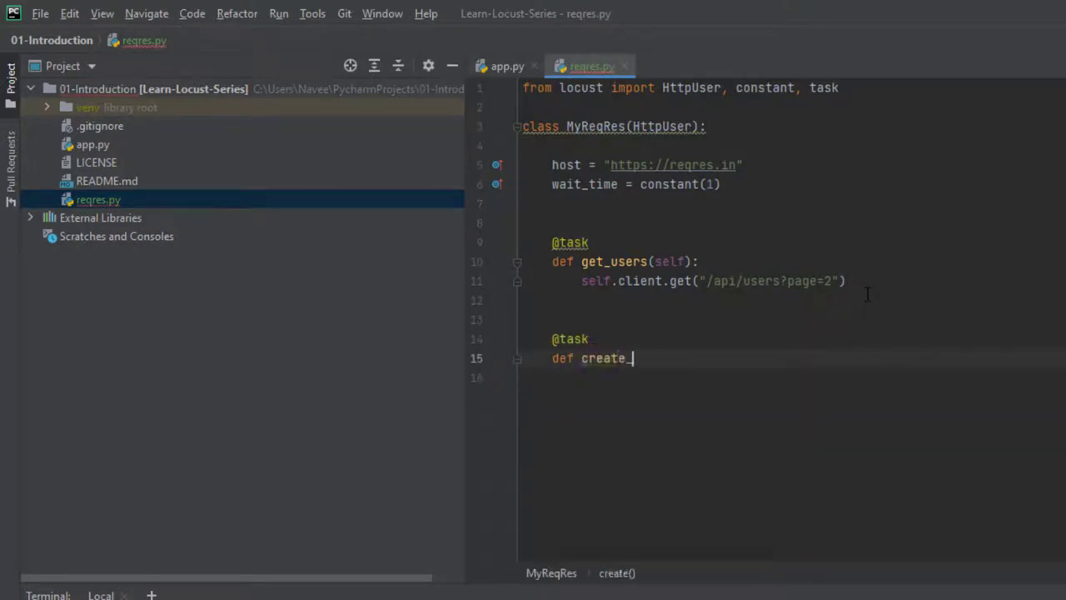
text(user(self):)
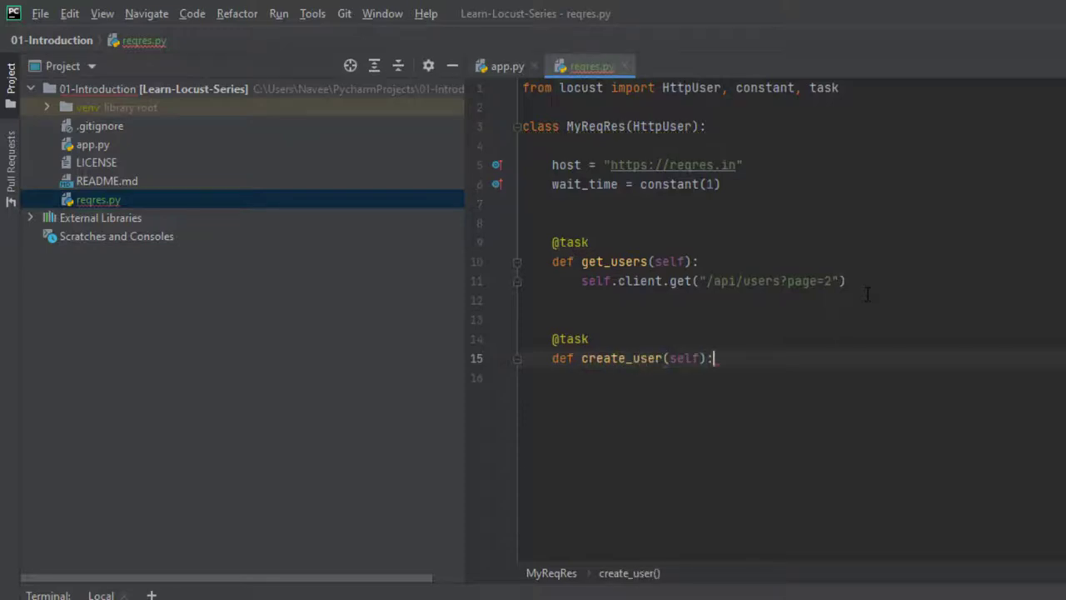
text(self.client)
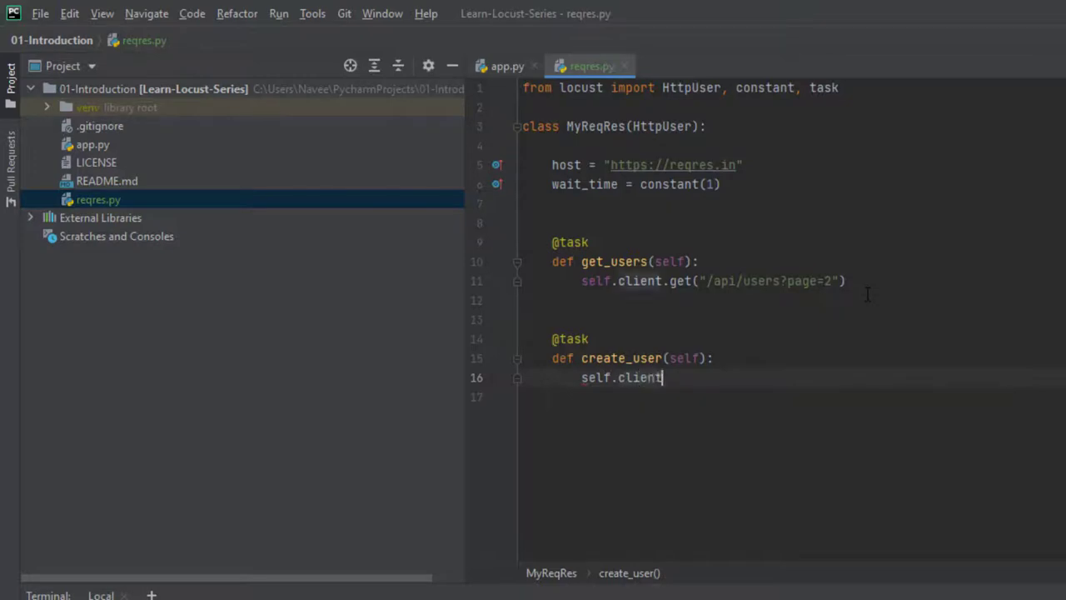
text(.post(")
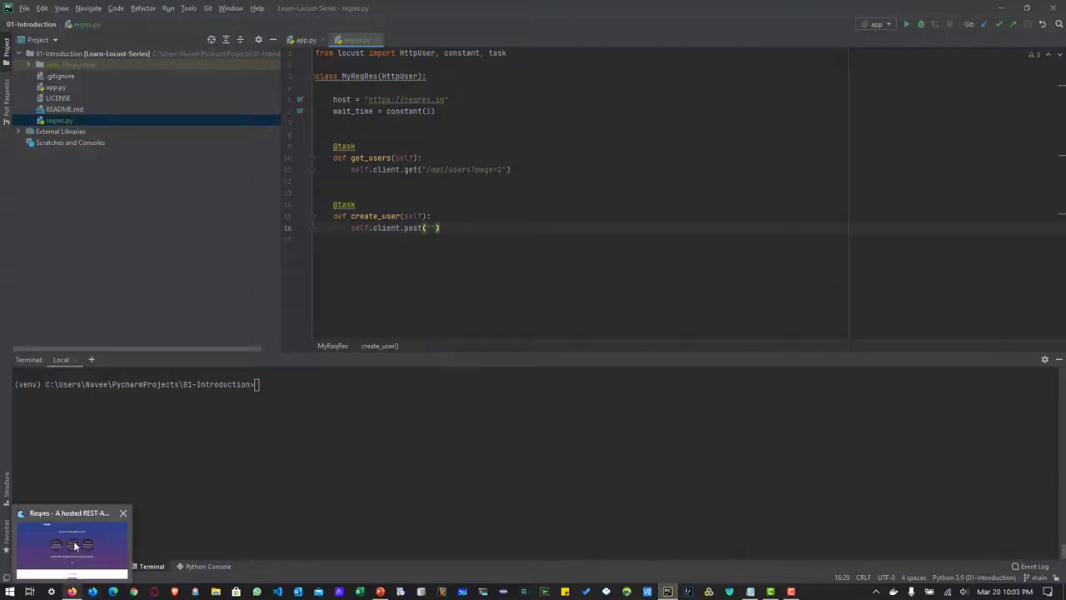
- In the browser's Network inspector, select the POST request to users
click(74, 546)
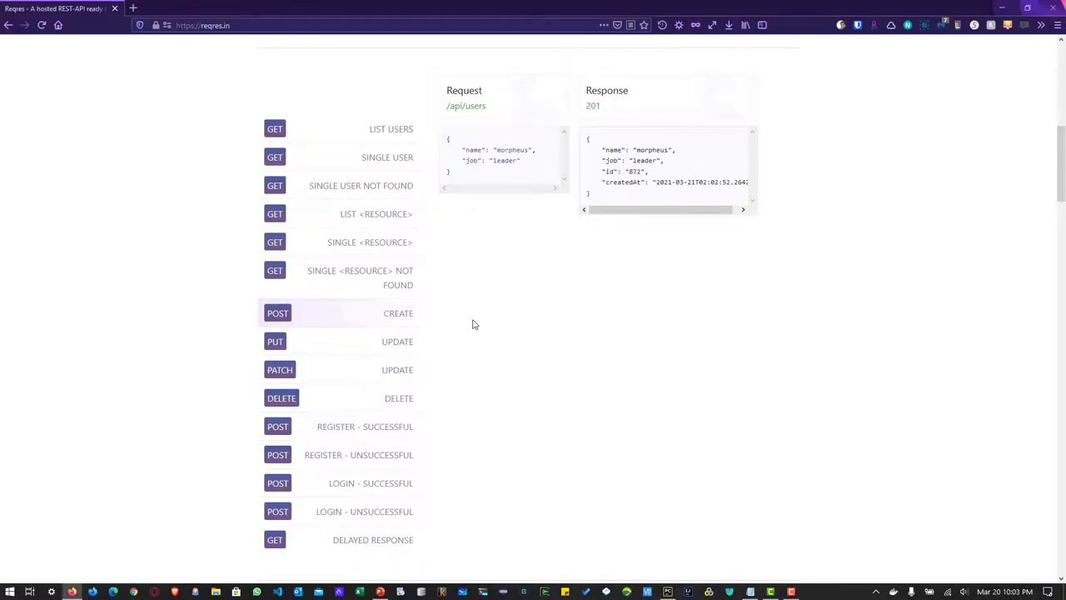
key(F12)
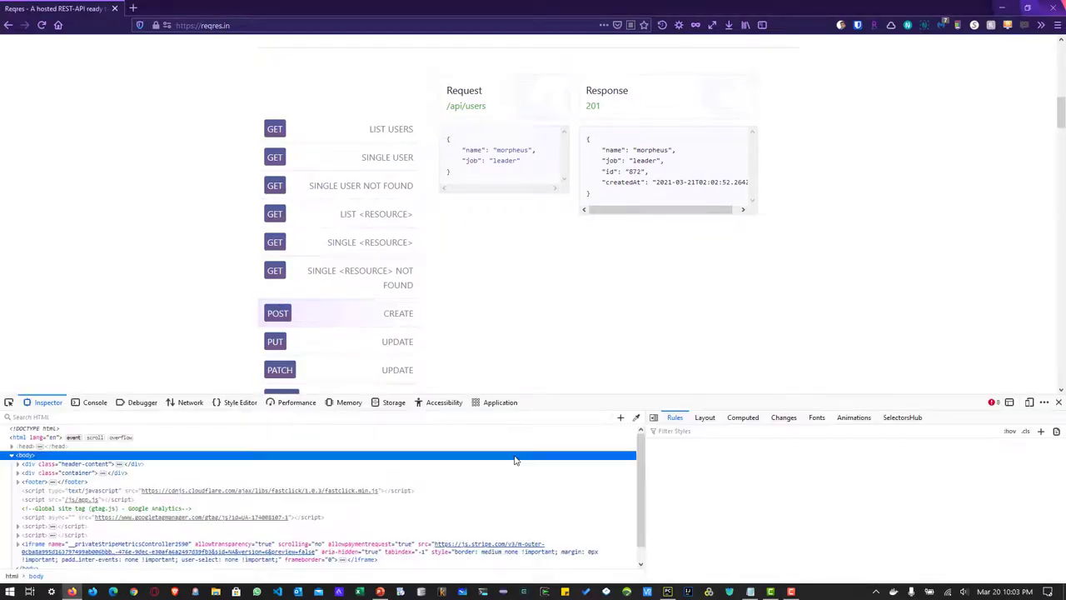
click(189, 402)
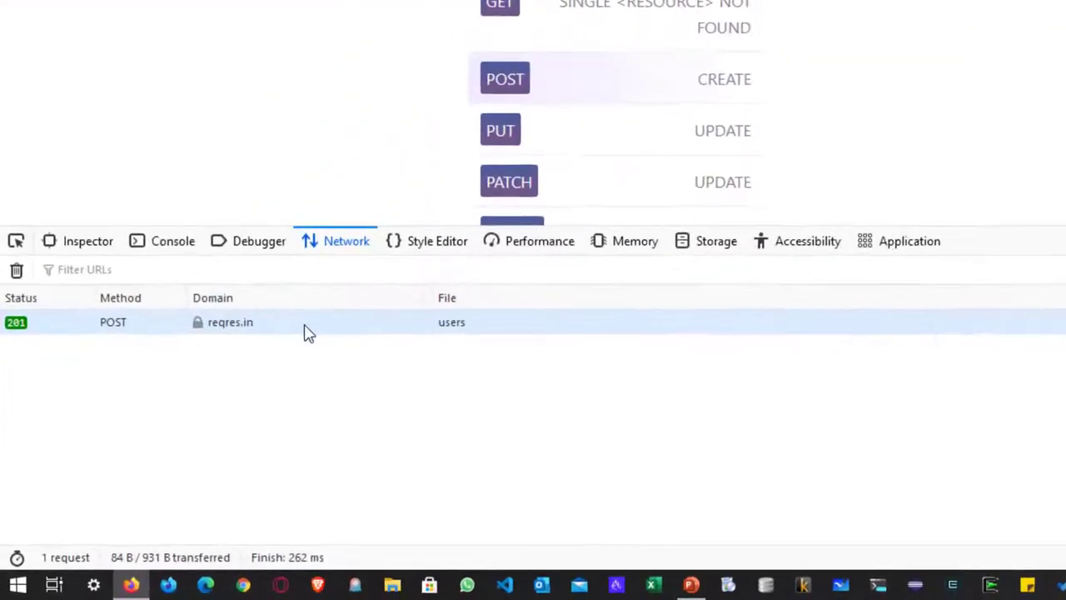
click(308, 323)
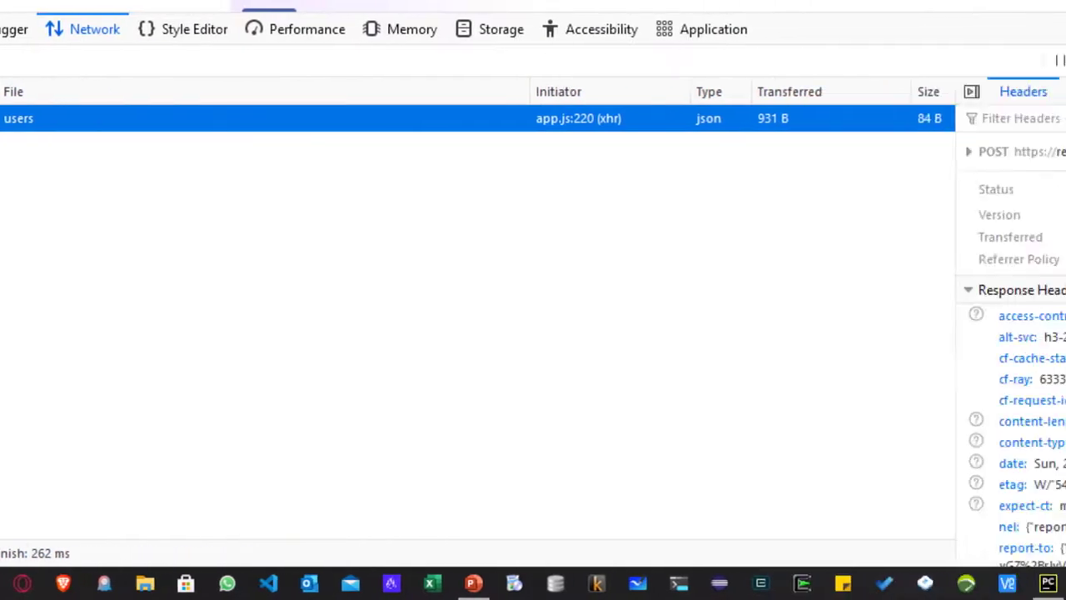
- Review the request's JSON payload and headers, selecting the api/users path from its URL
click(387, 90)
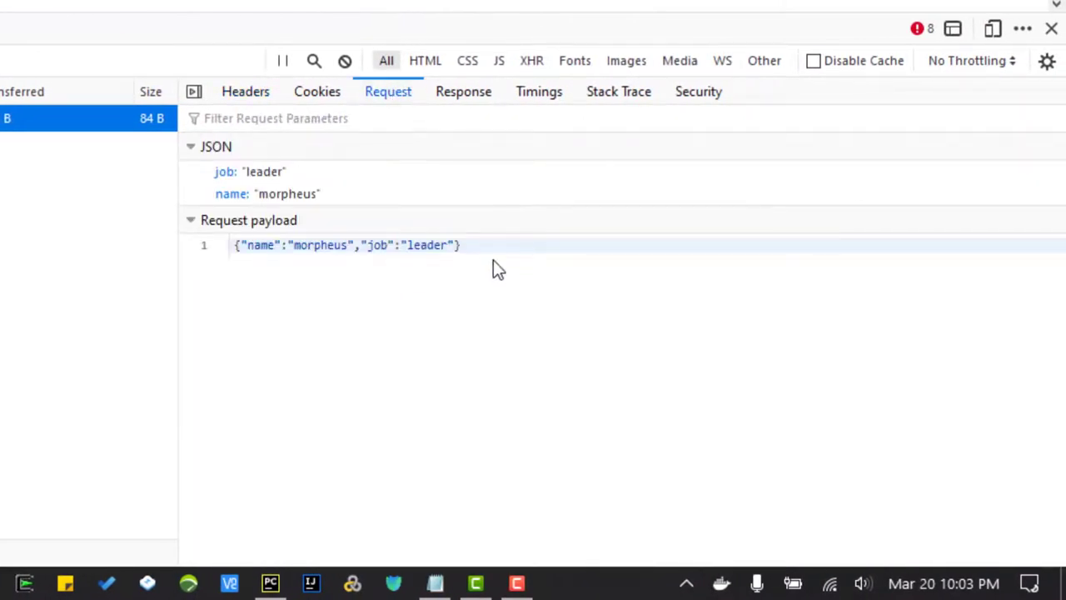
mouse_move(241, 61)
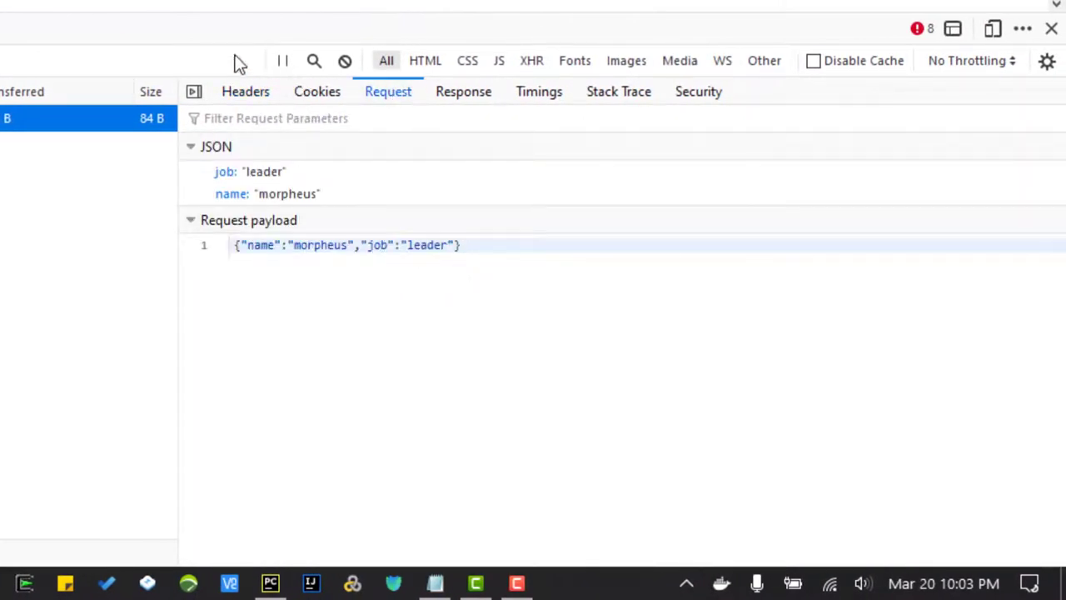
click(245, 90)
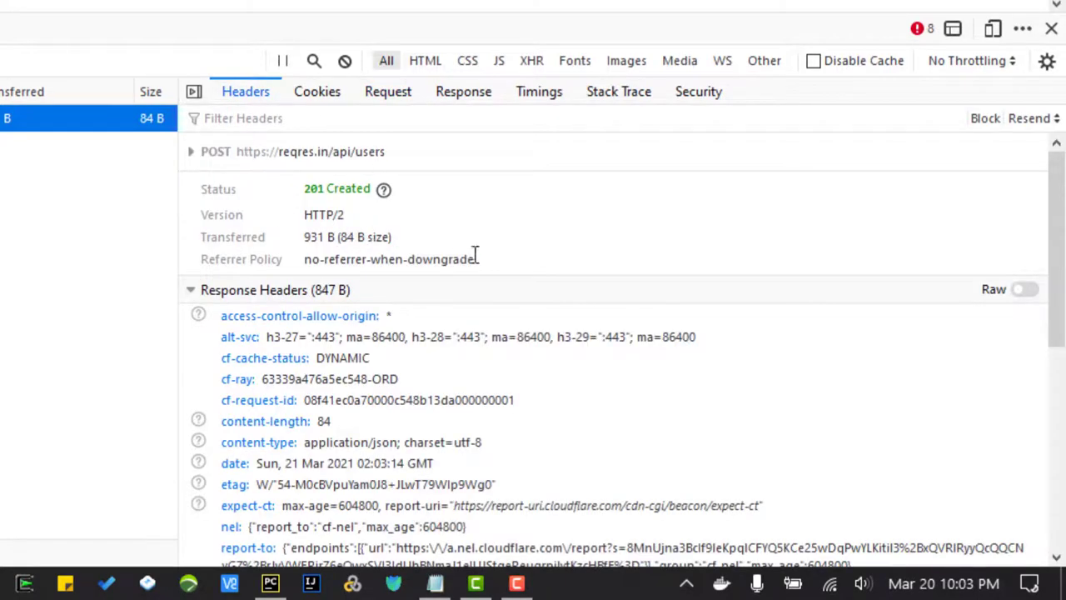
double_click(346, 149)
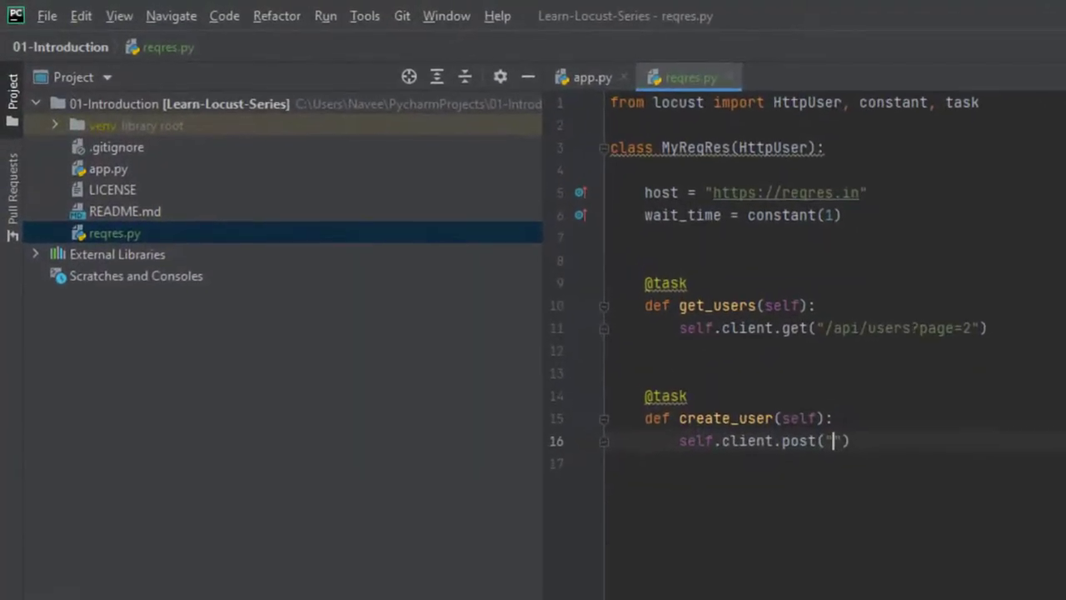
- Post to "/api/users" with data holding {"name":"morpheus","job":"leader"} copied from the request payload
text(/api/users)
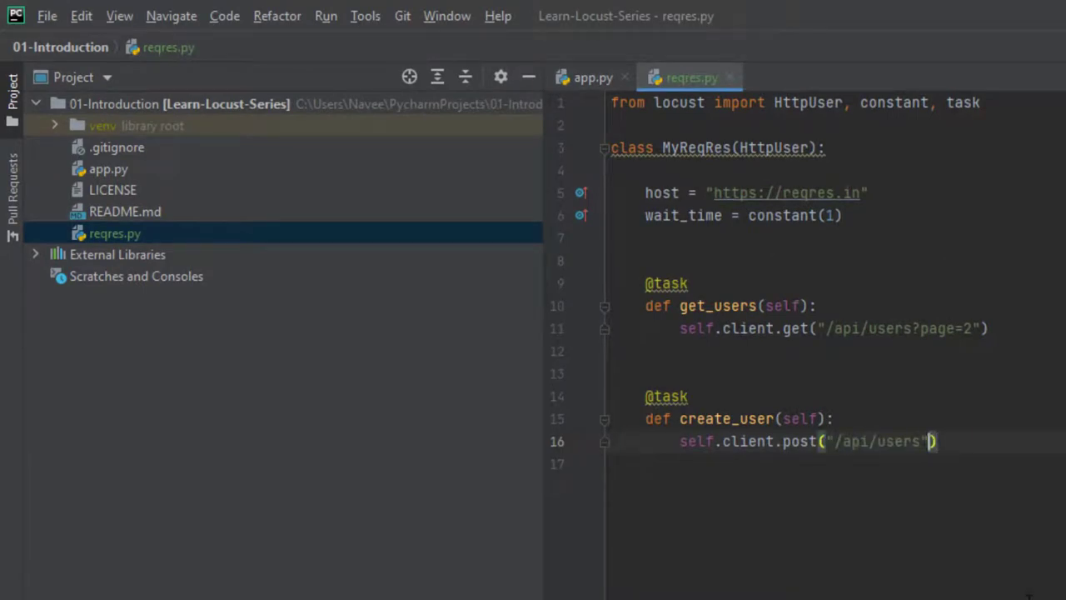
text(,)
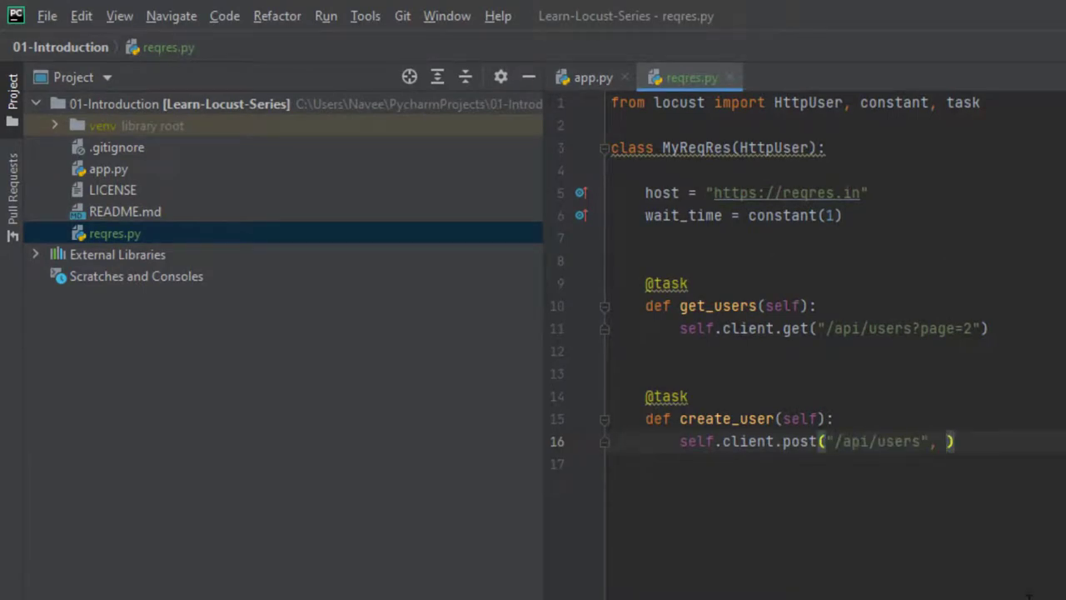
text(data=)
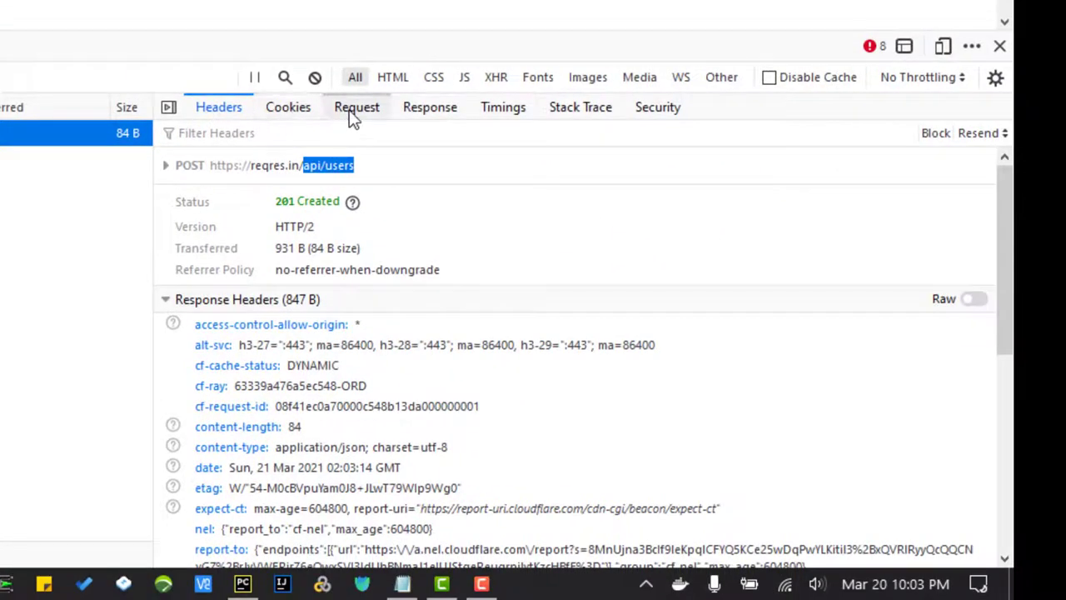
click(356, 106)
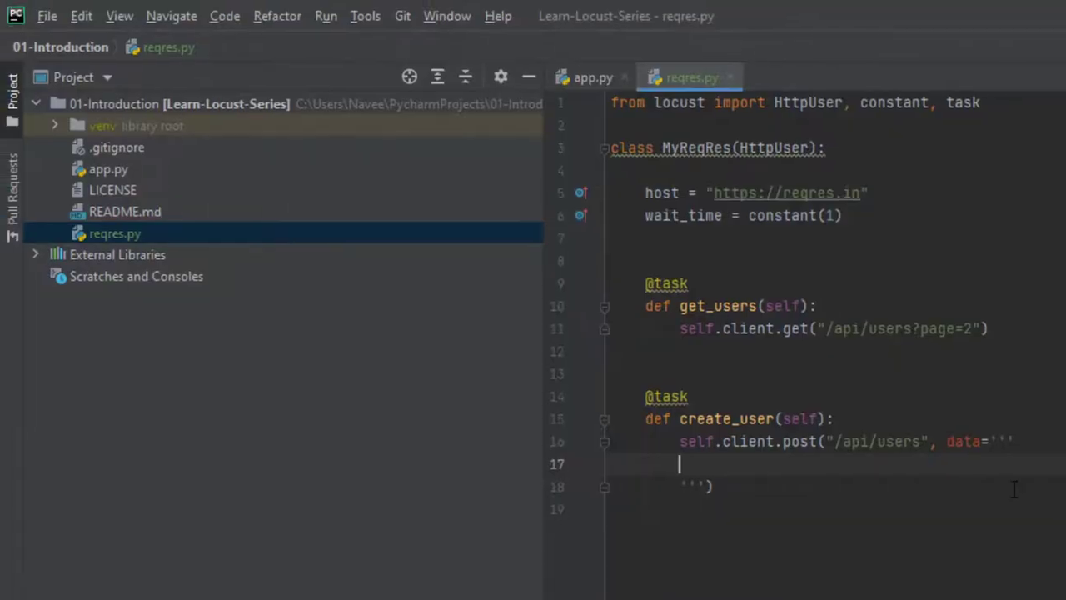
text({"name":"morpheus","job":"leader"})
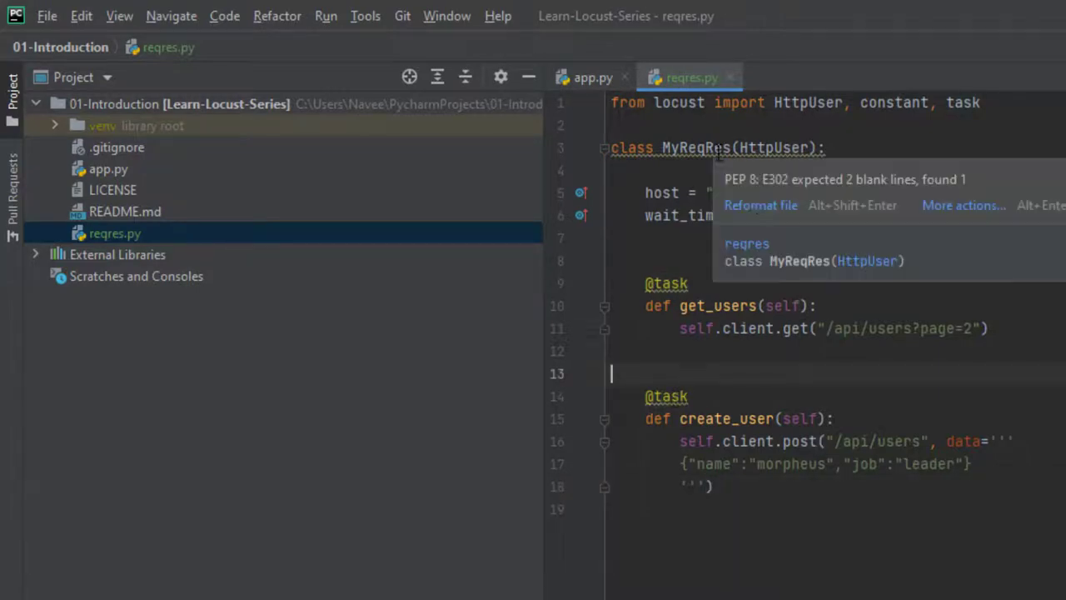
click(759, 205)
text(locust)
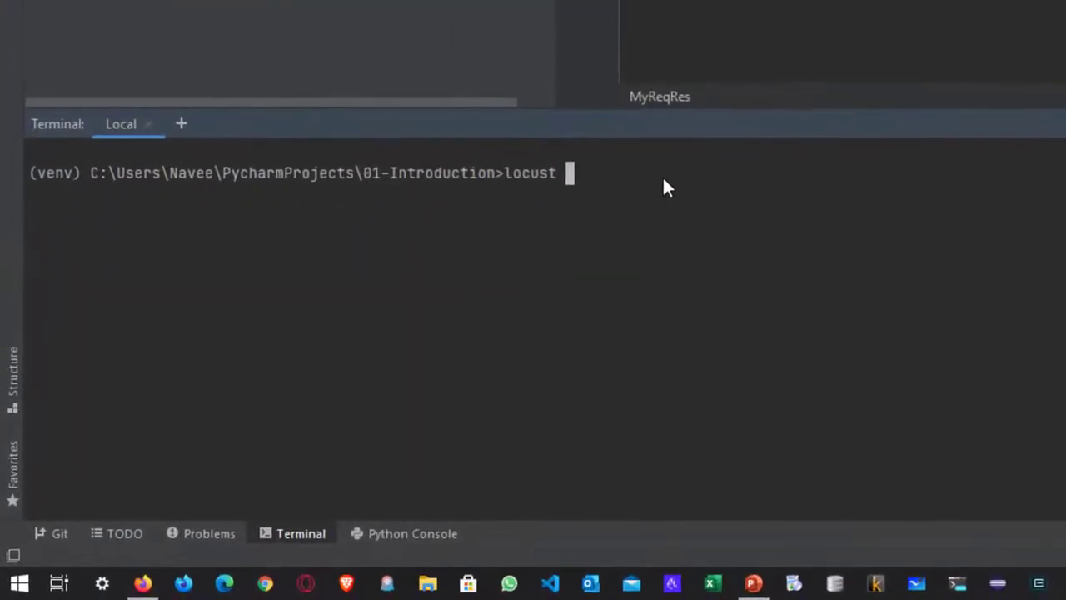
- Run locust -f reqres.py in the terminal to start the Locust web interface
text(-f re)
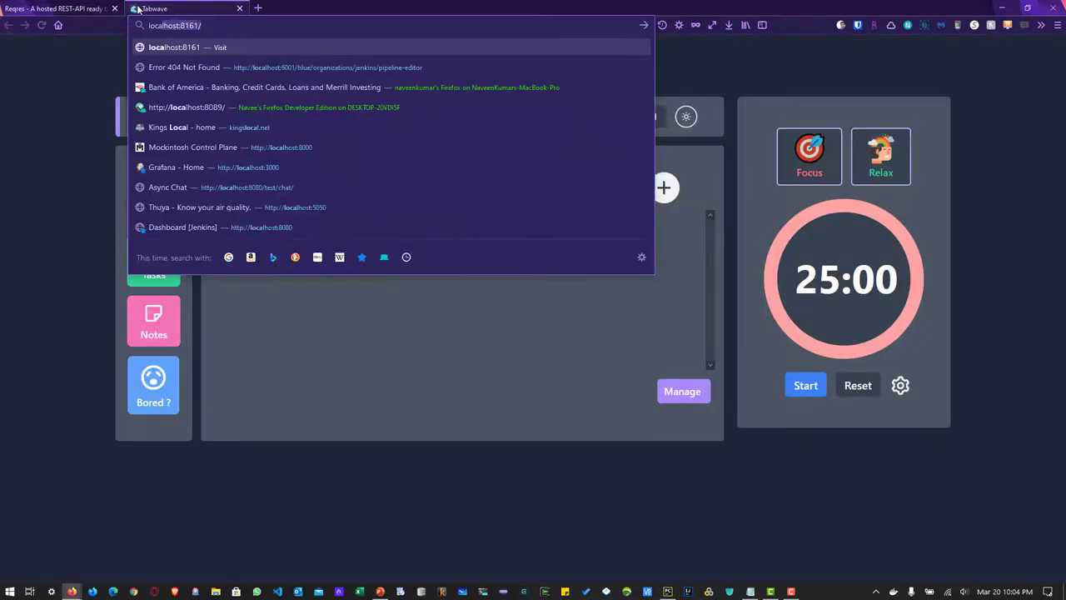
text(localhost:8089)
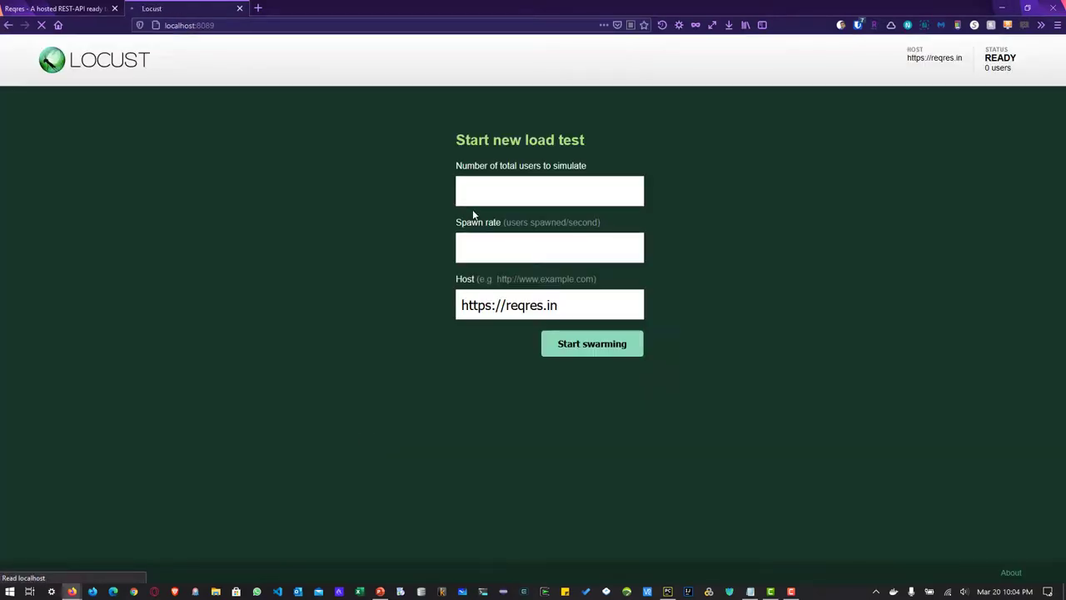
text(1)
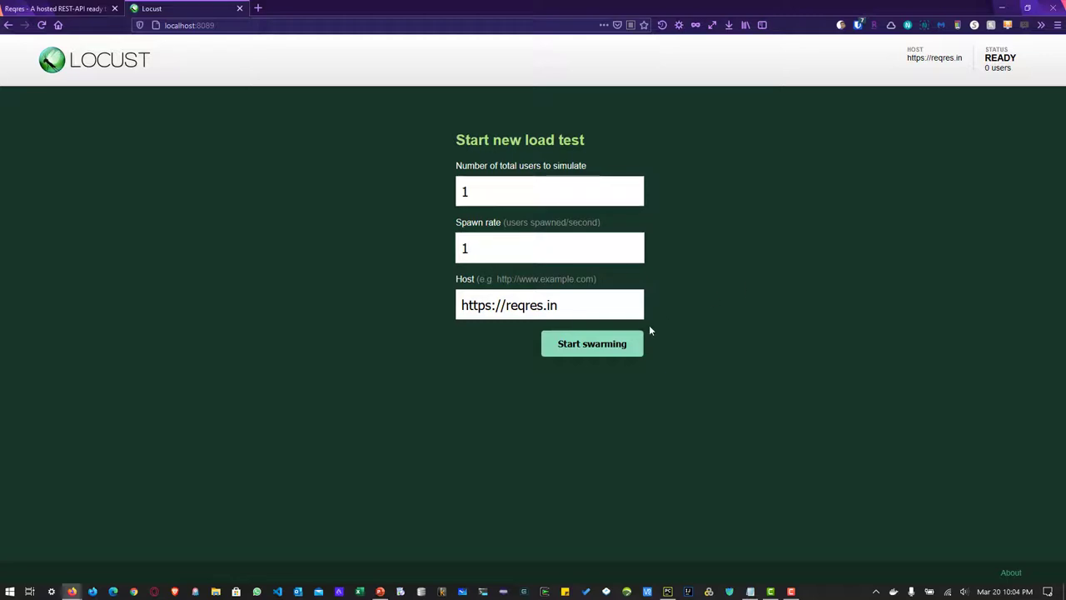
click(593, 343)
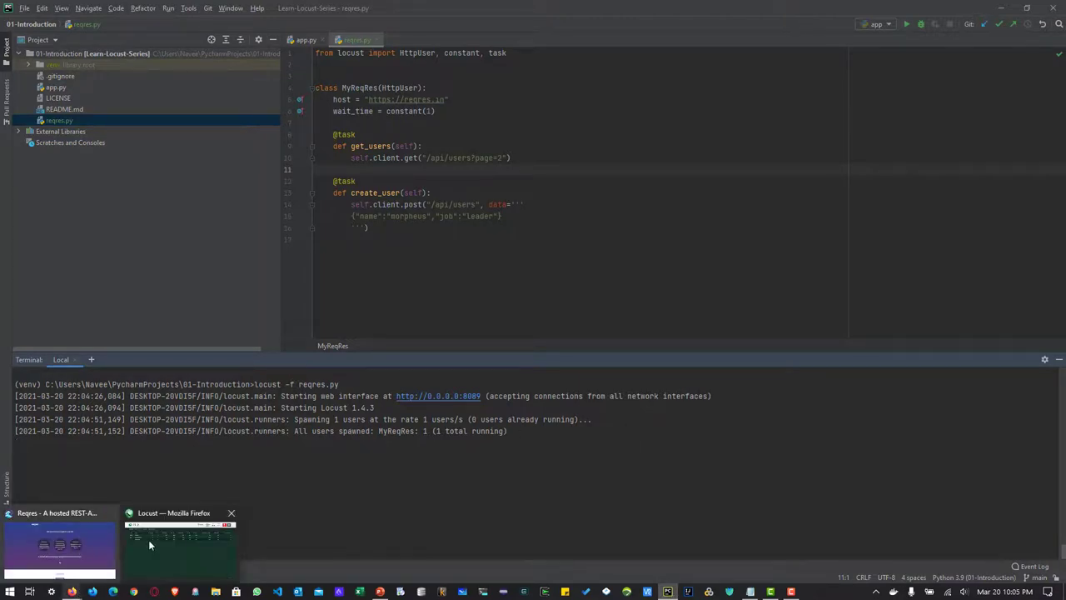
- Review the Charts, Failures, Download Data and Statistics tabs of the running test
click(180, 546)
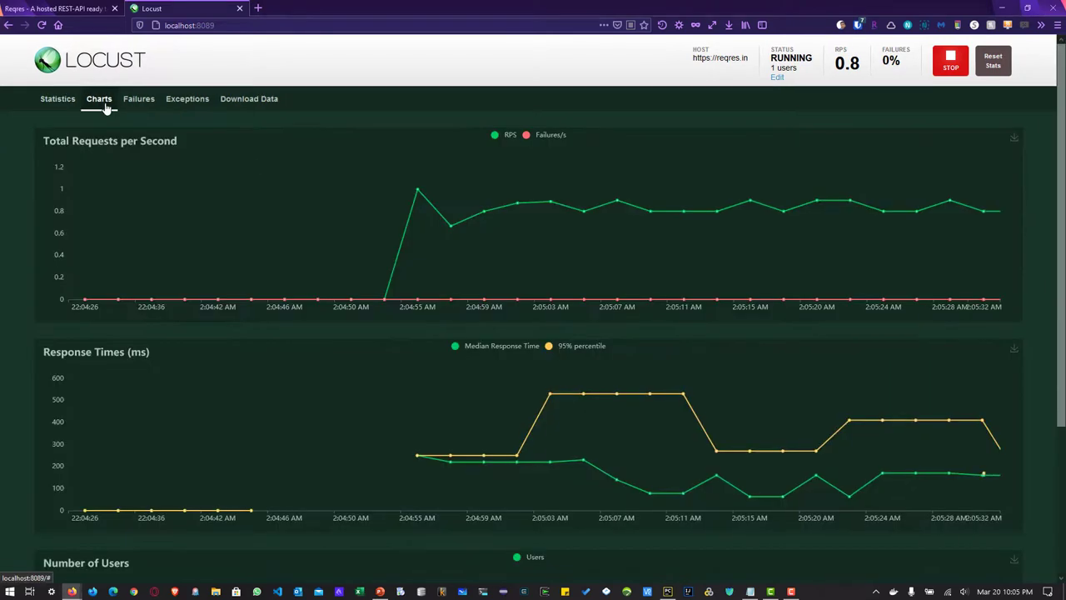
mouse_move(506, 239)
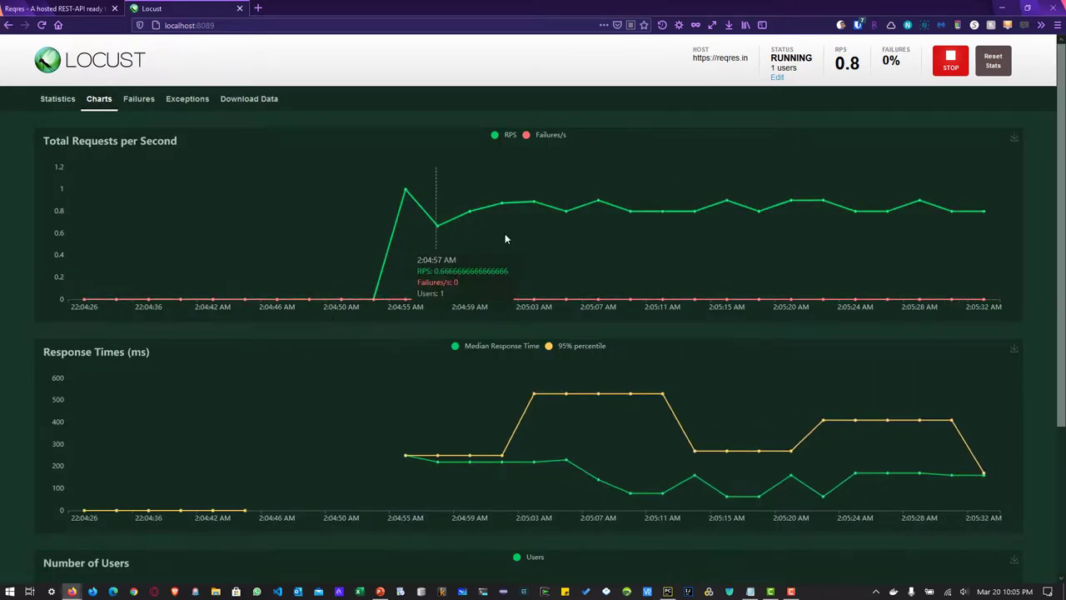
scroll(down, 3)
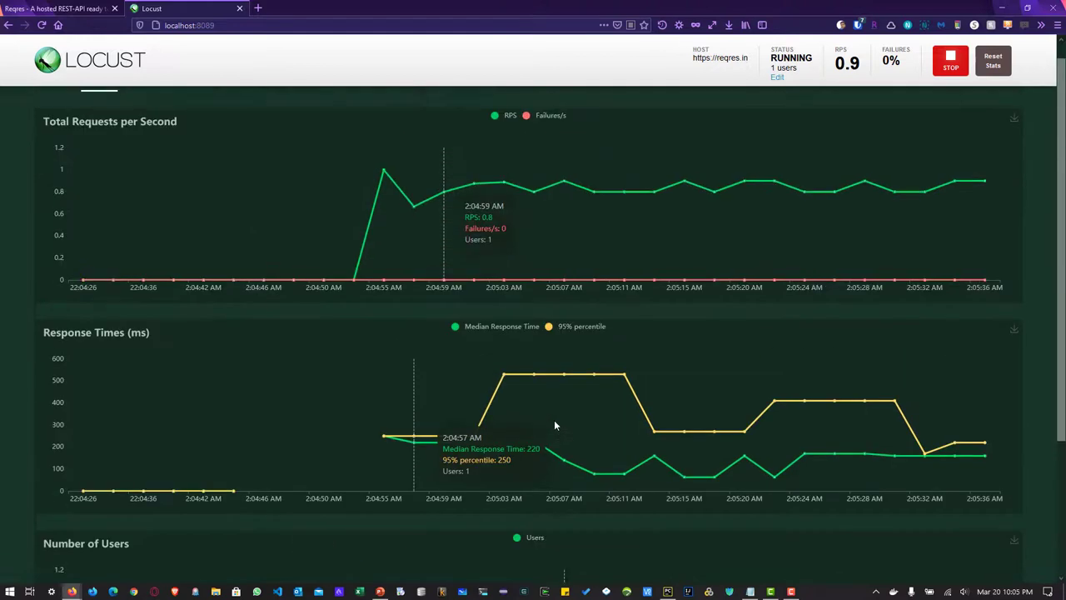
click(144, 99)
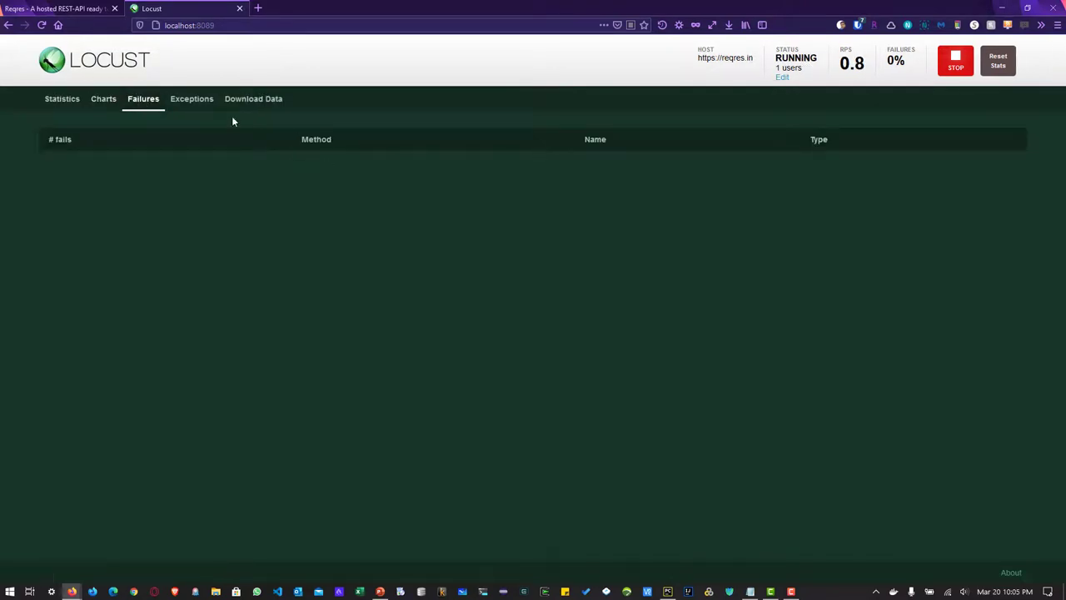
click(253, 98)
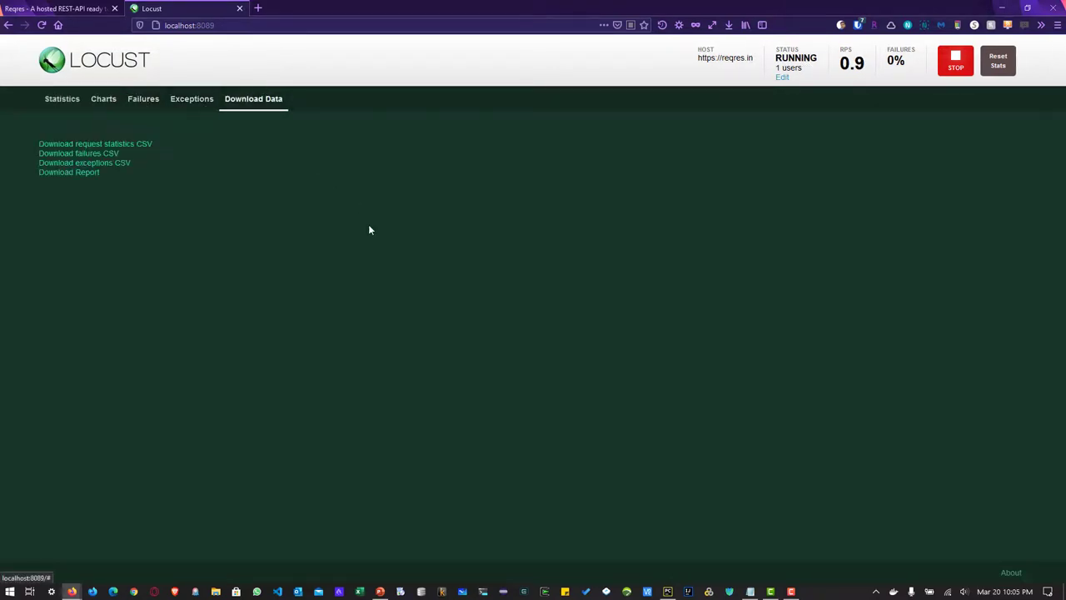
click(60, 98)
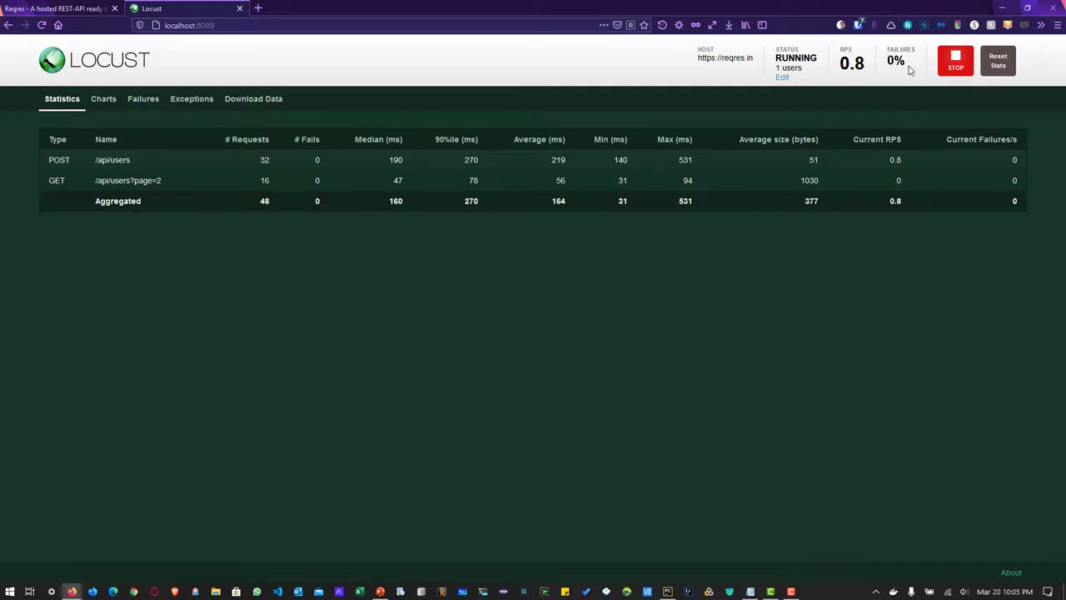
- Stop the load test and return to the PyCharm editor
click(956, 60)
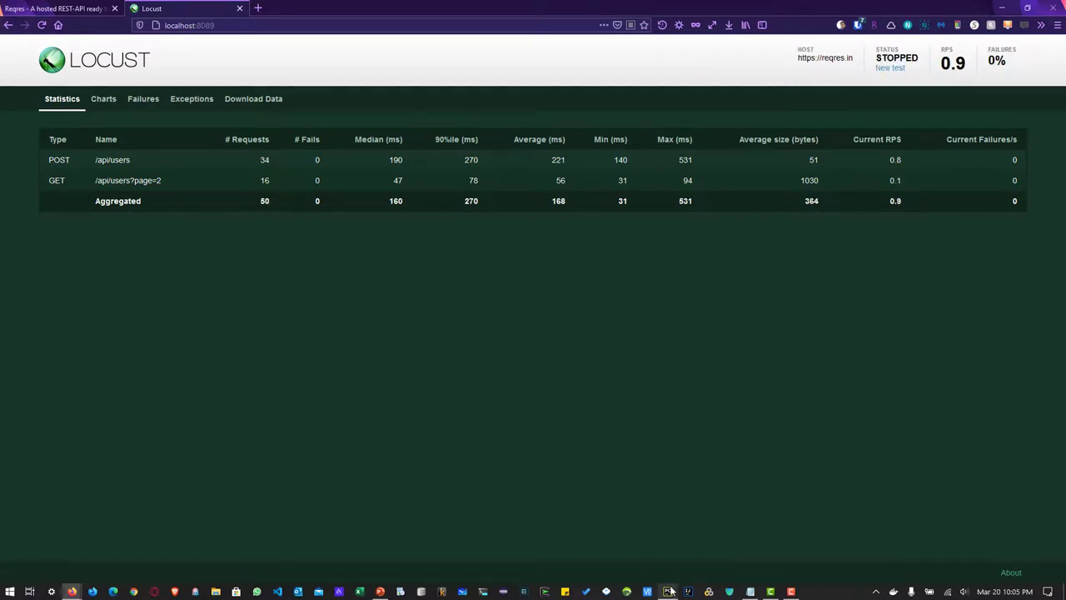
click(668, 589)
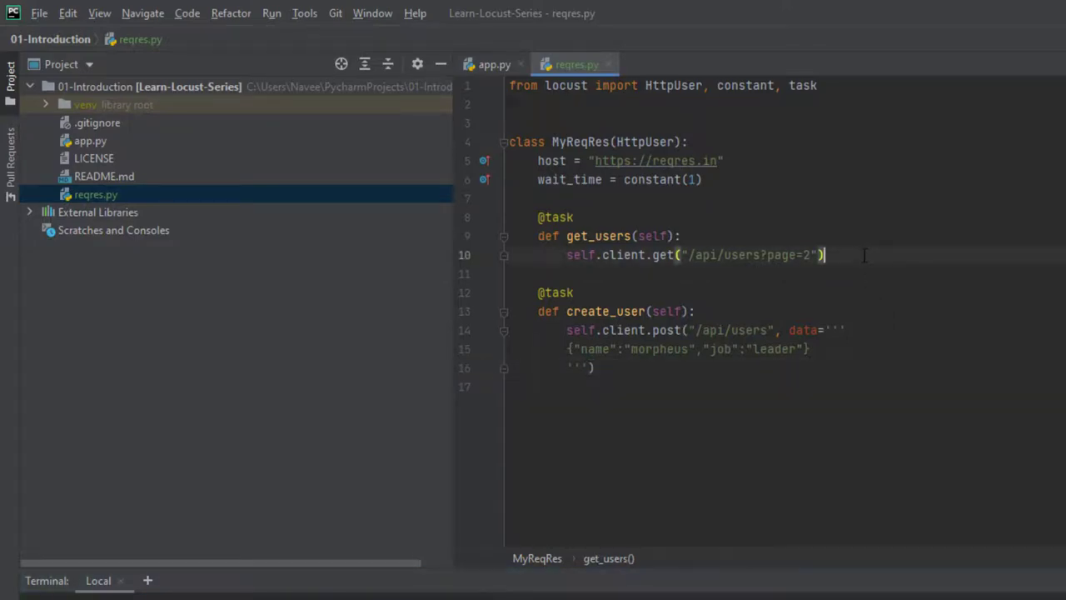
- Store the GET response in res and print res.text, res.status_code and res.headers
text(res =)
click(786, 275)
text(print(res)
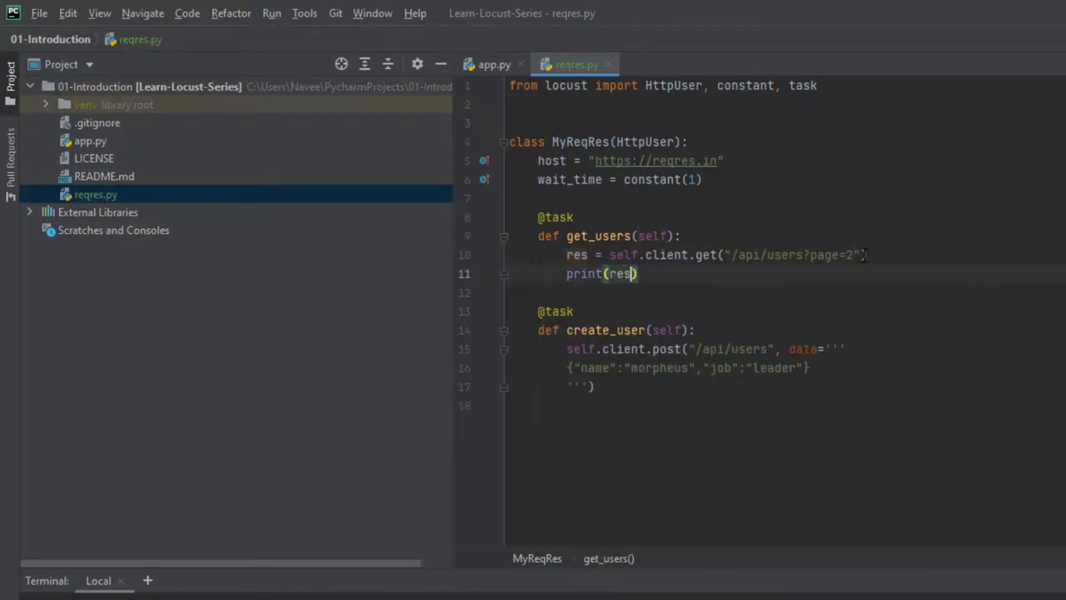
text(.text)
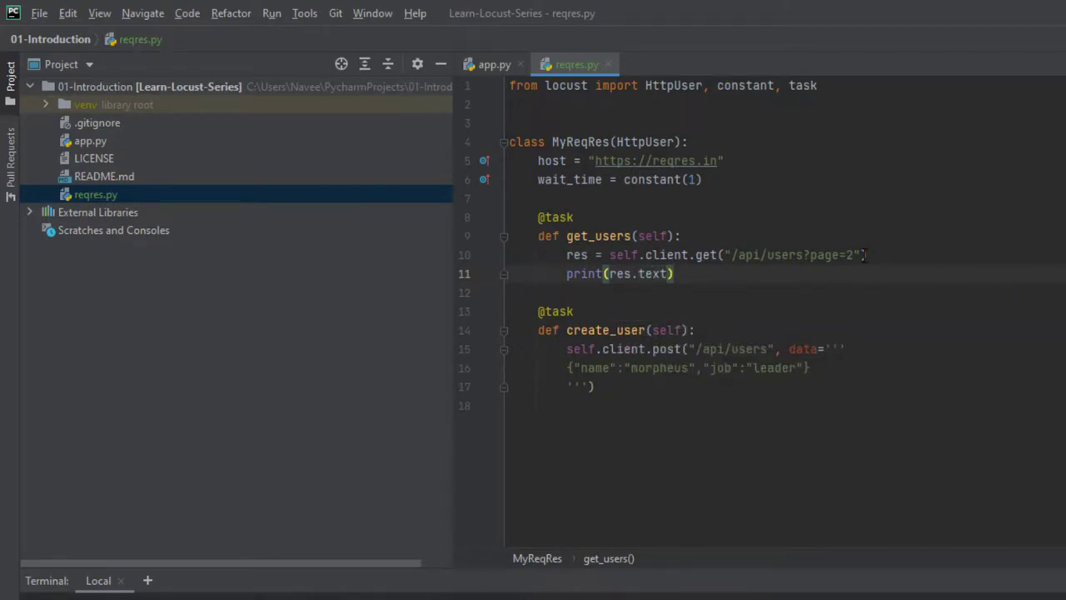
text(print)
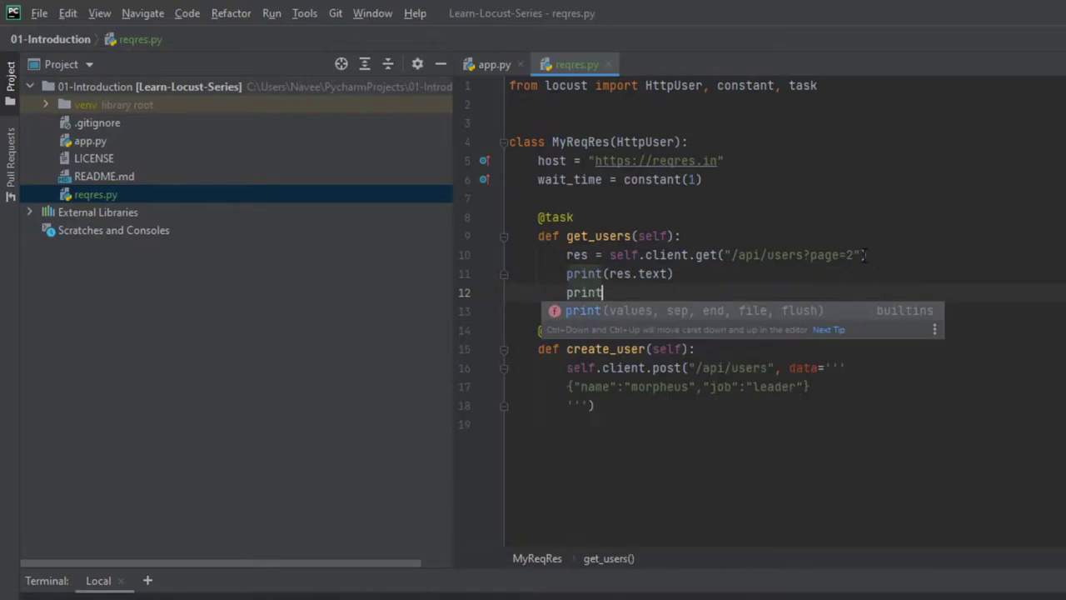
text((res.sta)
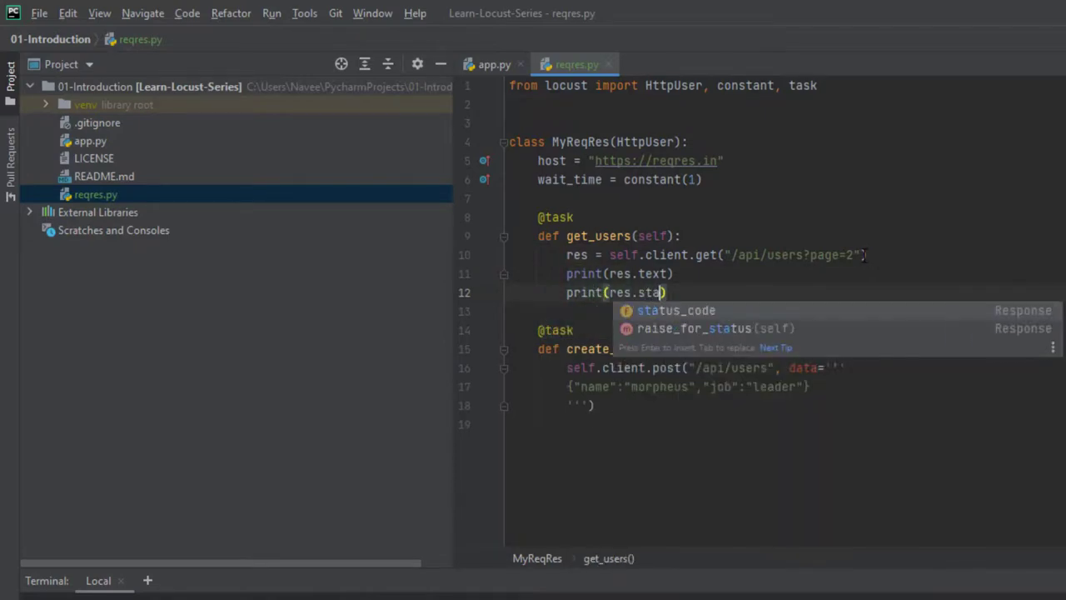
key(Enter)
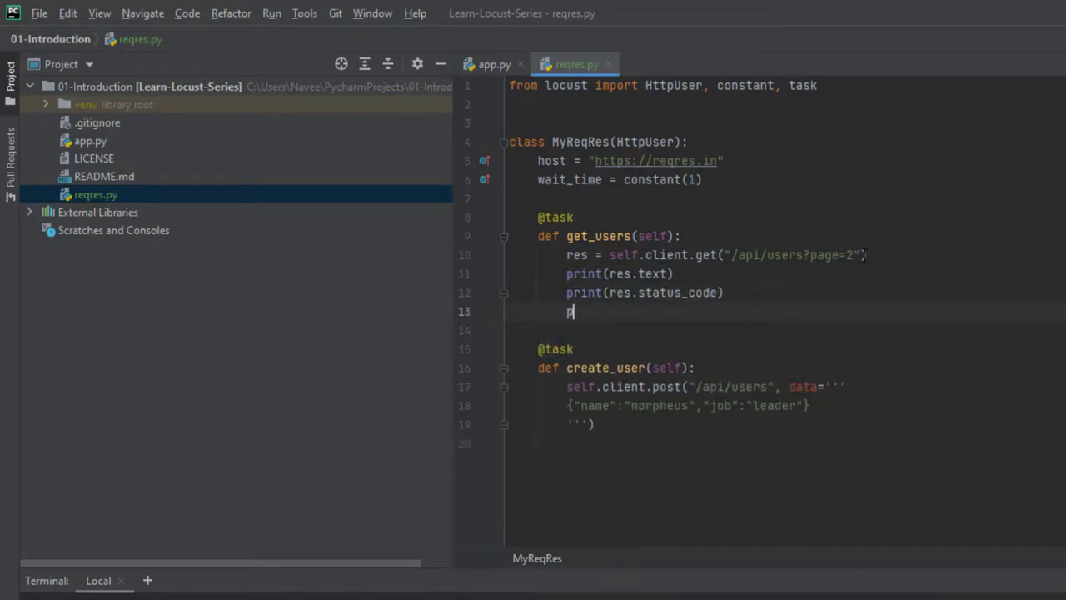
text(rint(res.headers)
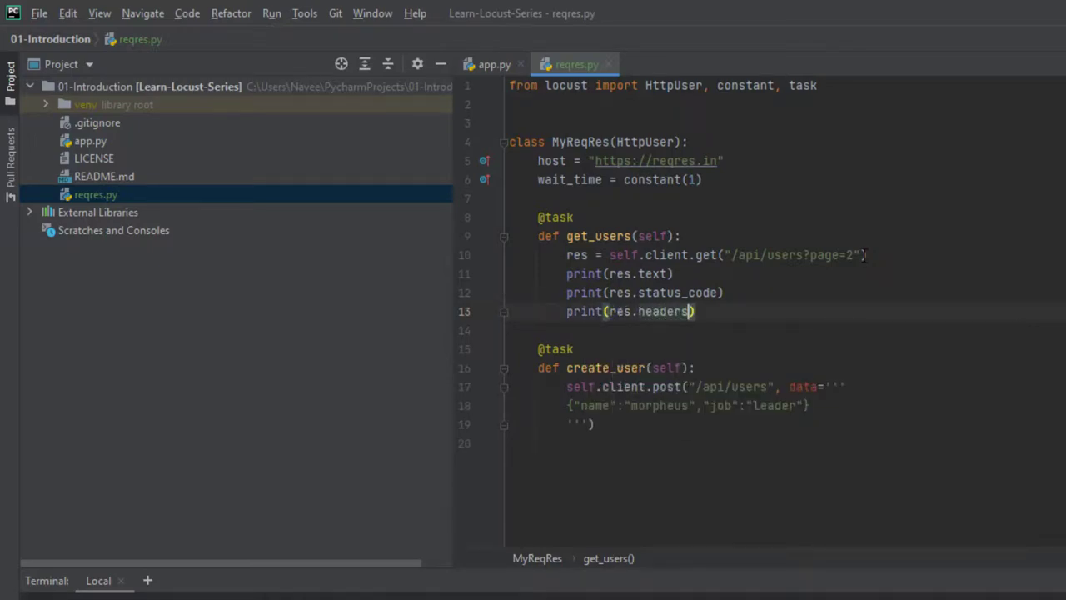
- Begin assigning create_user's post call to res
click(563, 387)
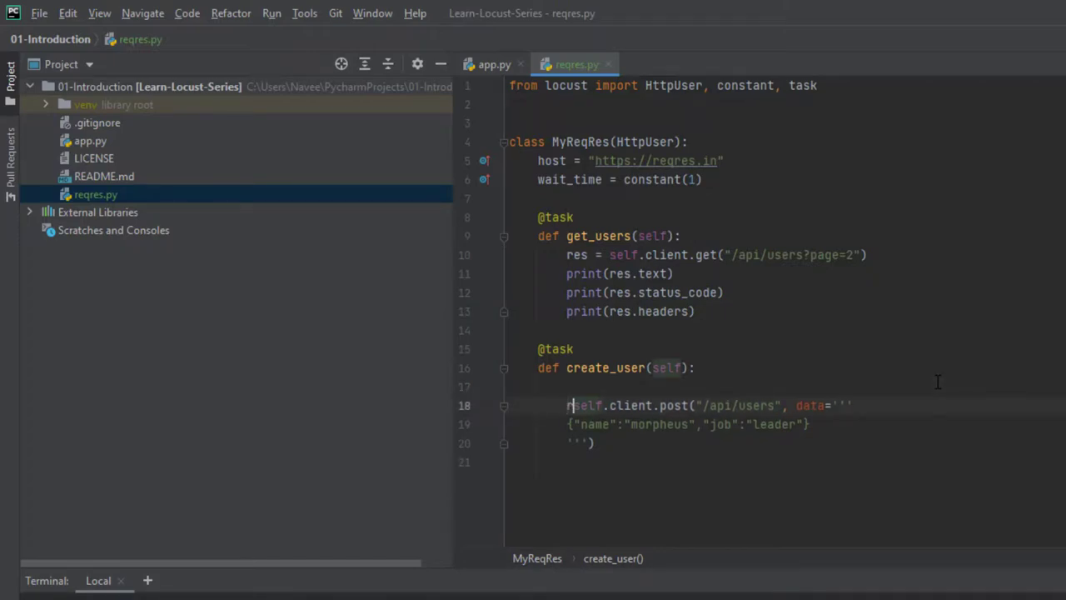
text(res =)
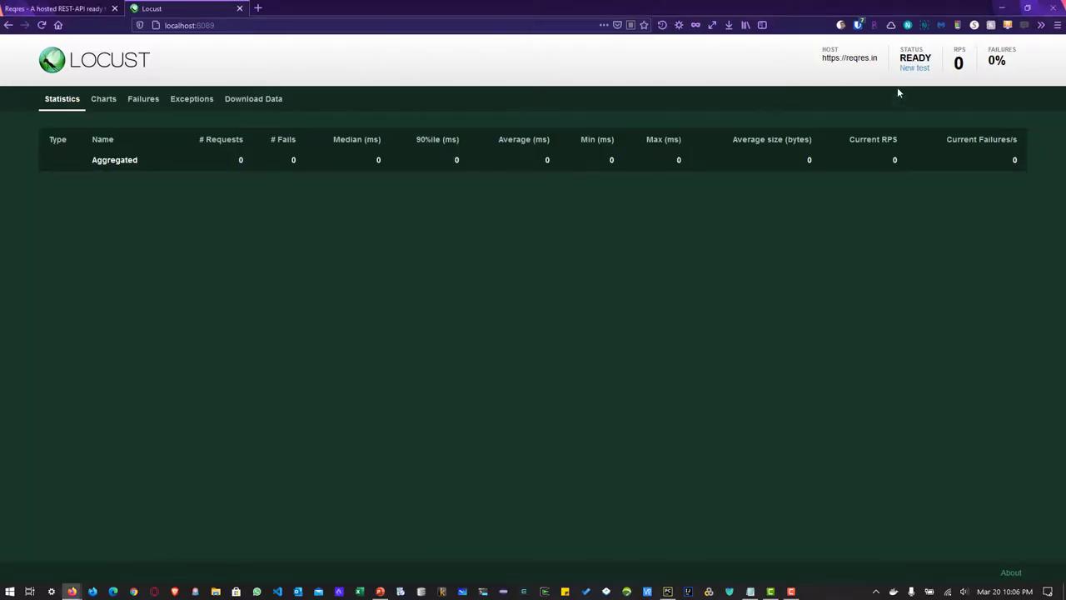
click(916, 67)
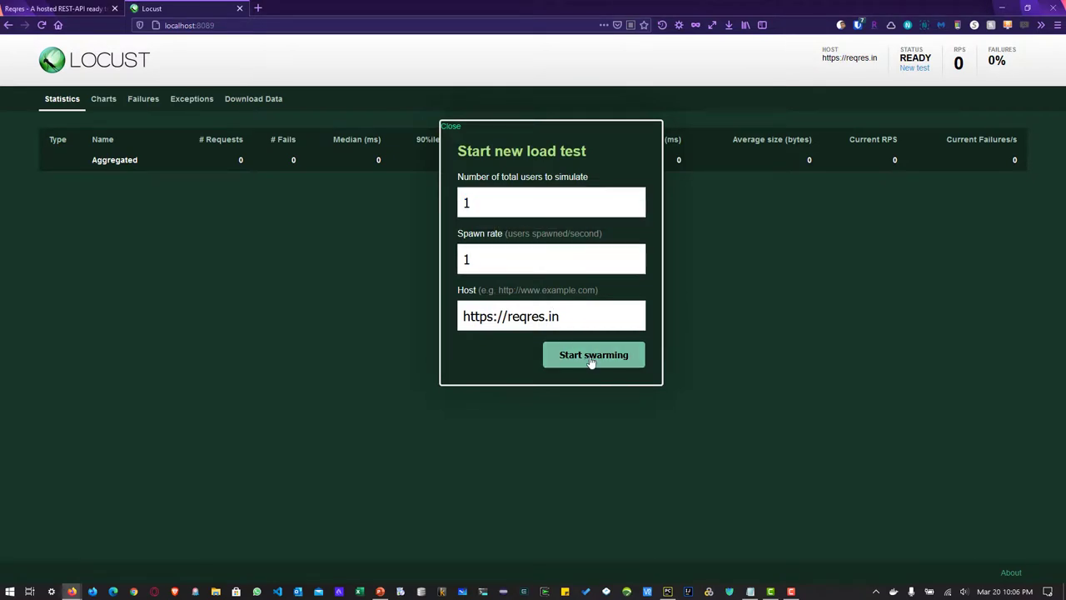
click(593, 355)
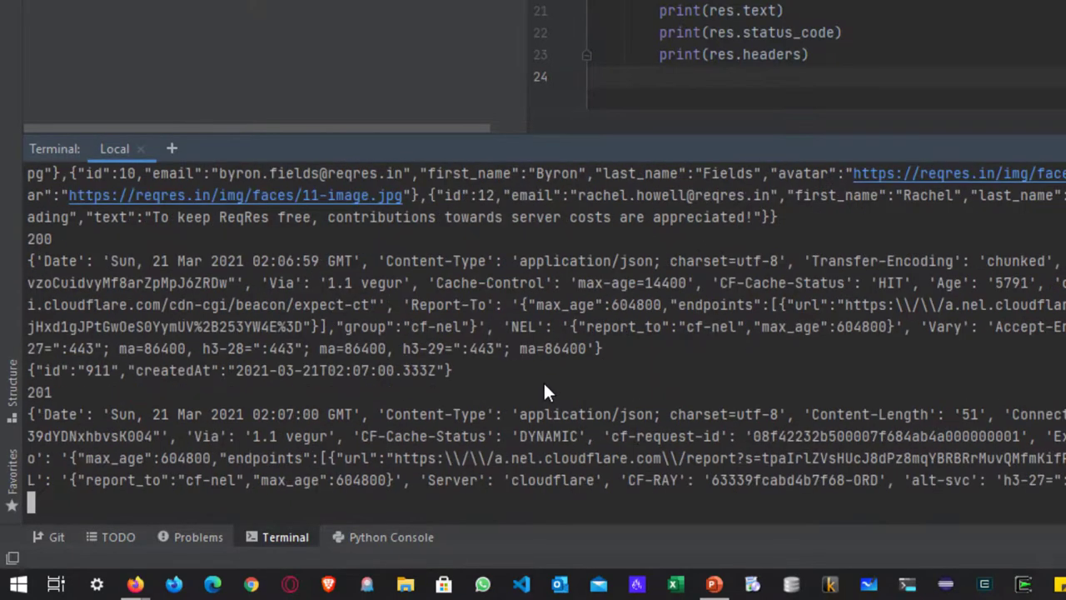
- Scroll the Terminal through printed response bodies, 200/201 status codes and headers
scroll(down, 3)
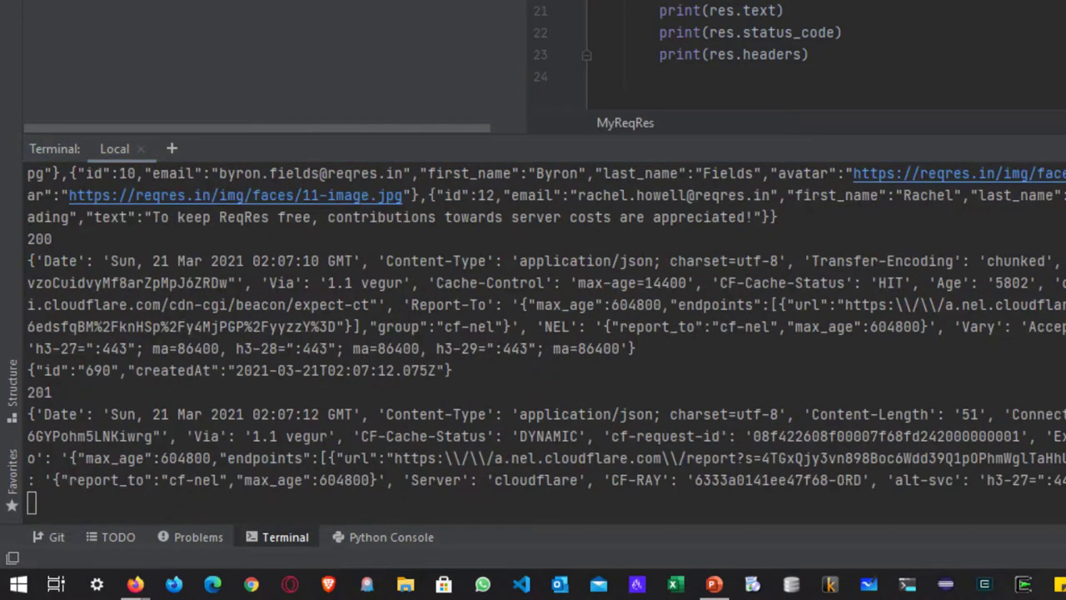
scroll(down, 3)
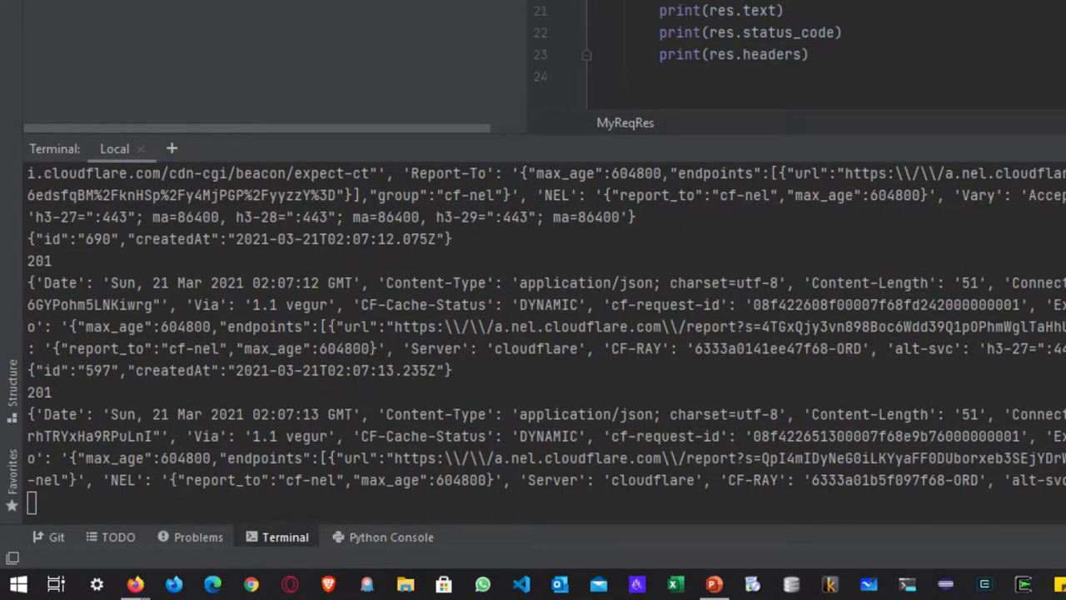
scroll(down, 3)
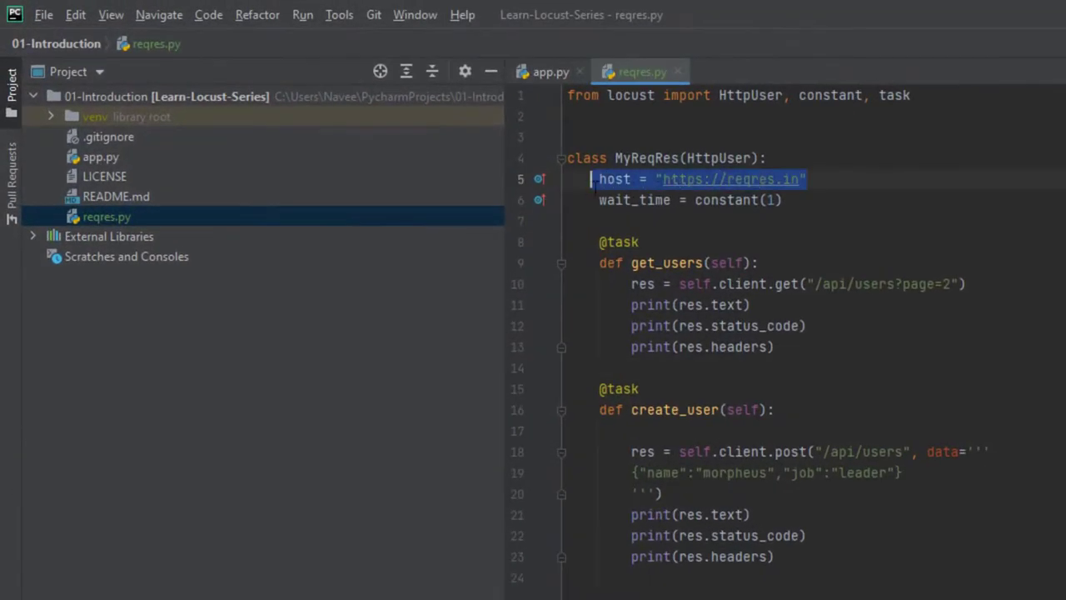
- Remove the hardcoded host line from the MyReqRes class in reqres.py
click(807, 178)
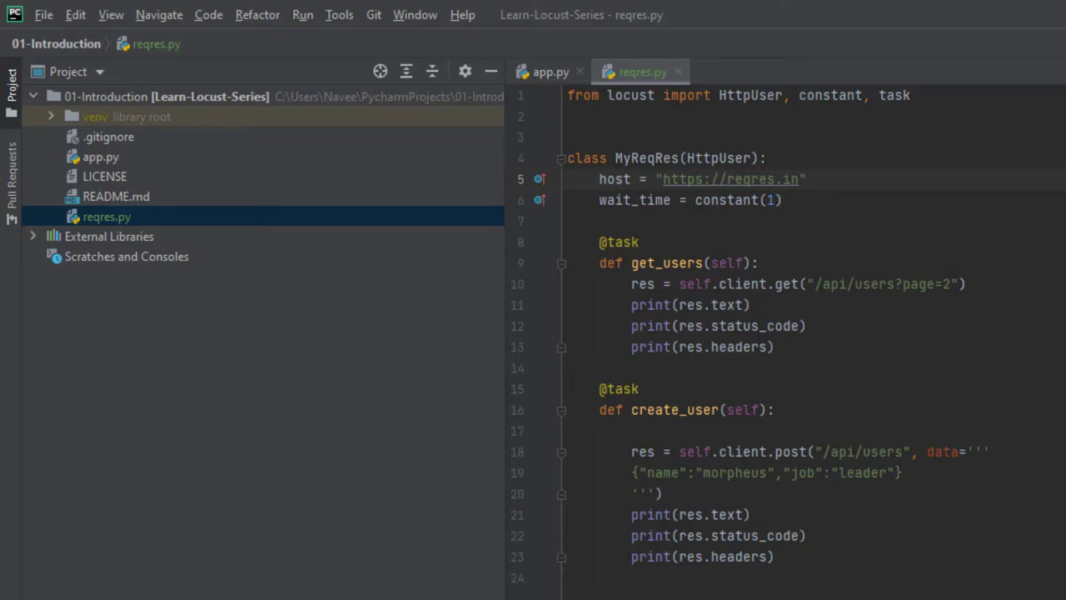
double_click(730, 178)
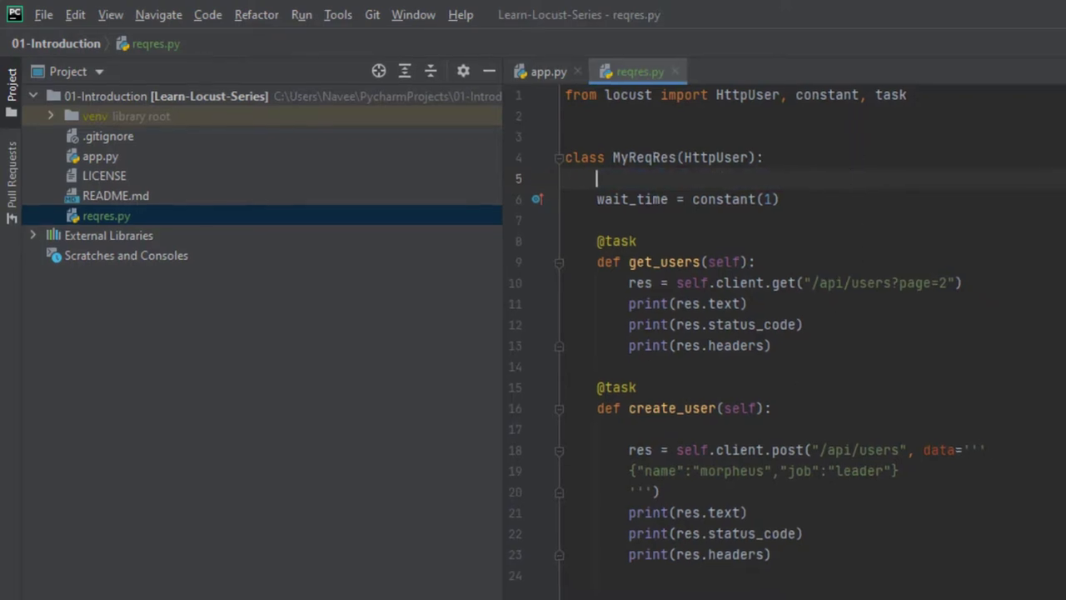
click(290, 537)
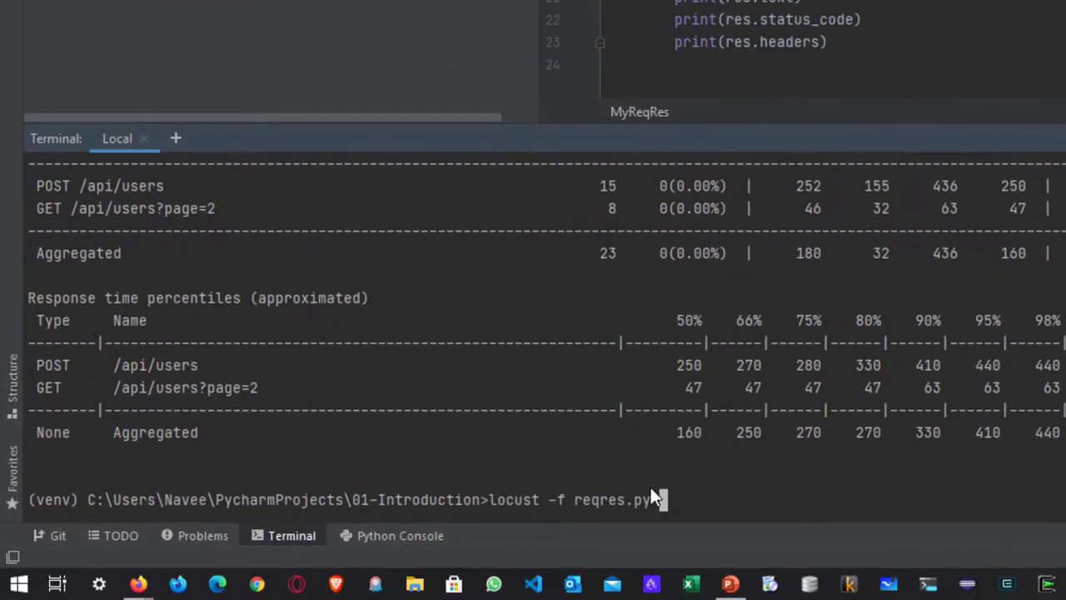
text(--host=)
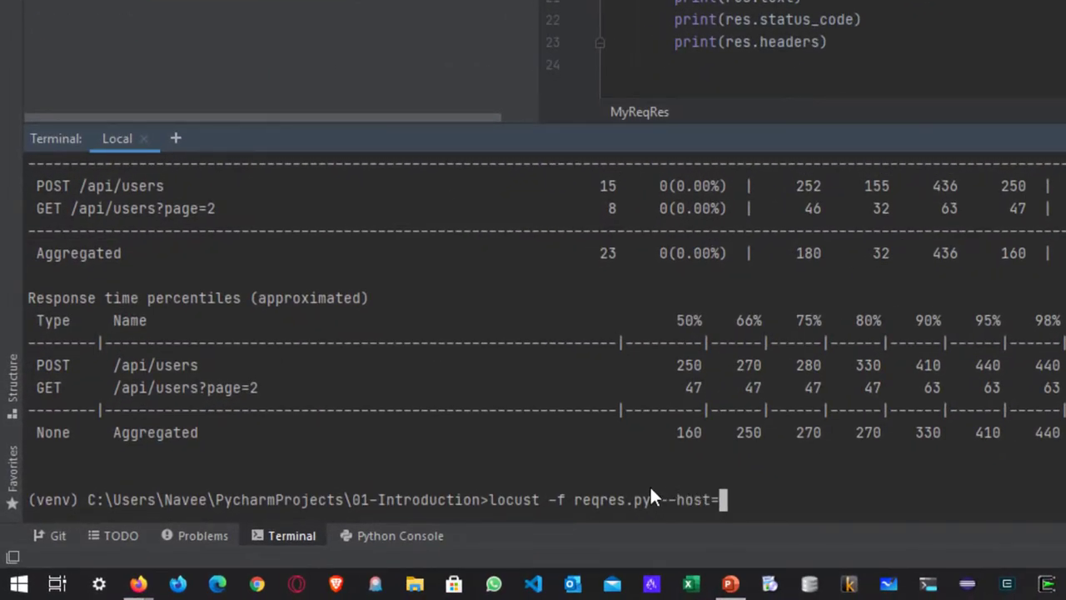
text(https://reqres)
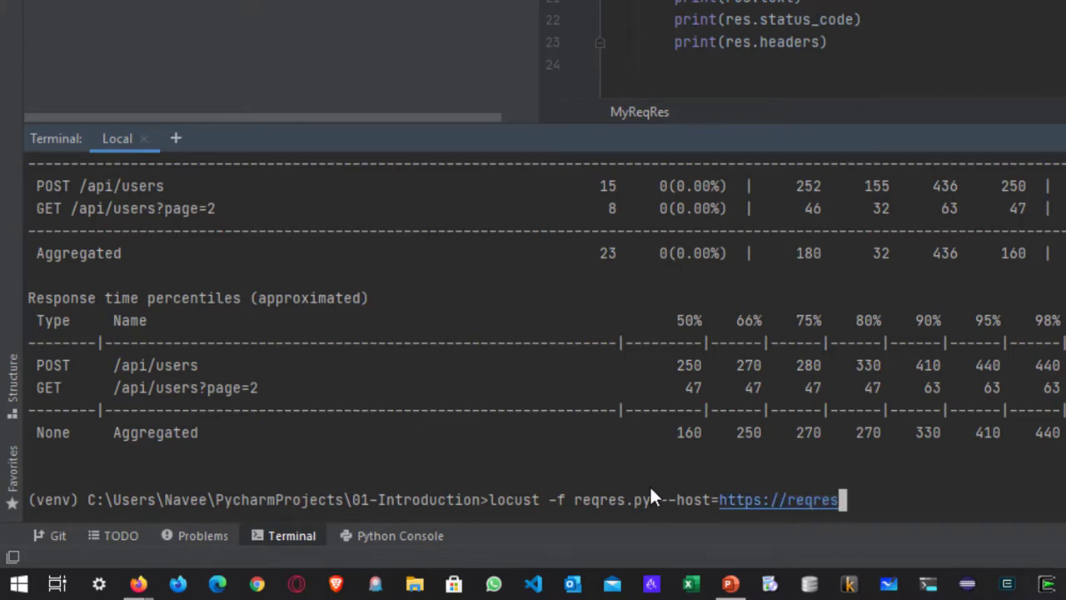
key(Enter)
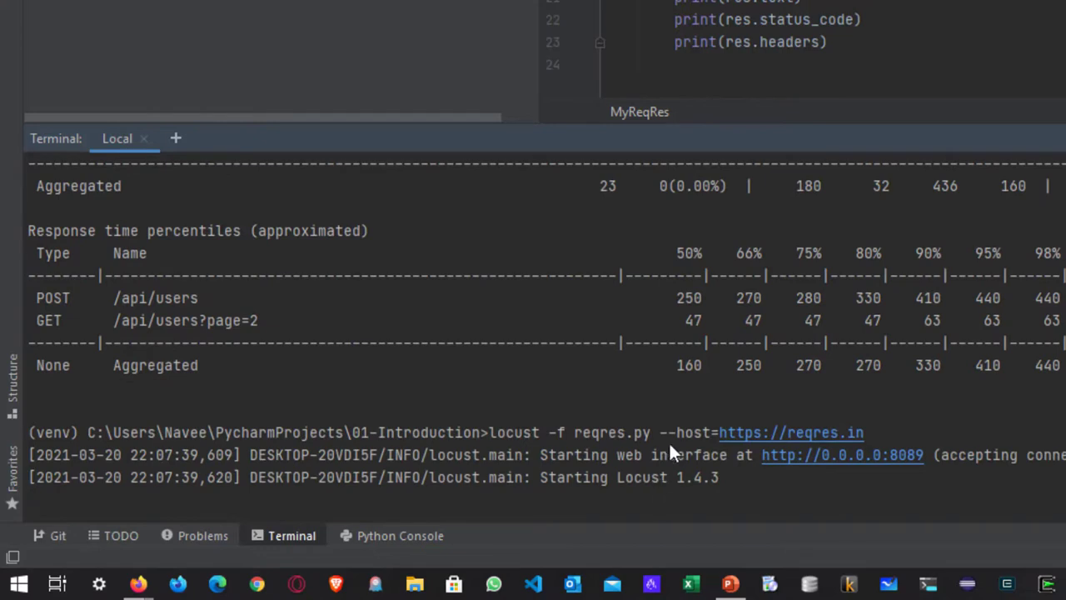
mouse_move(830, 490)
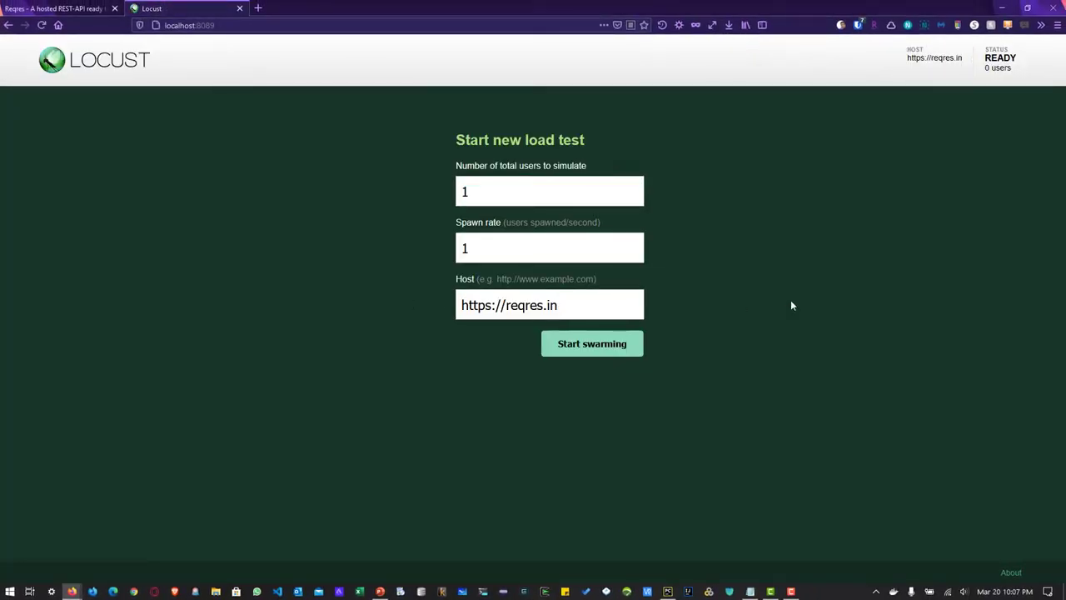
click(593, 343)
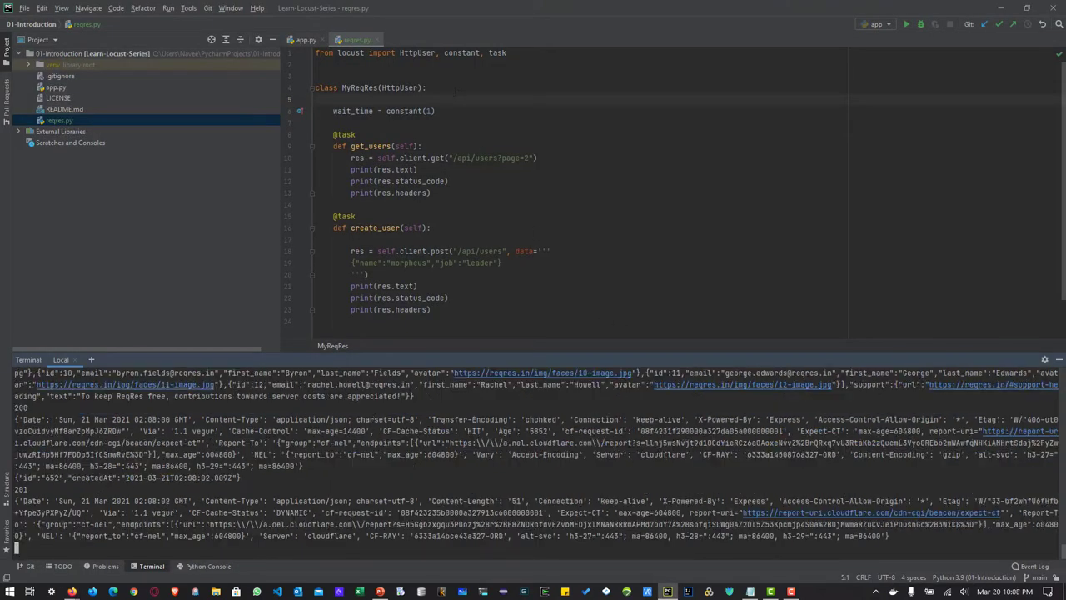
- Scroll the Terminal to review the new run's printed responses and headers
scroll(down, 3)
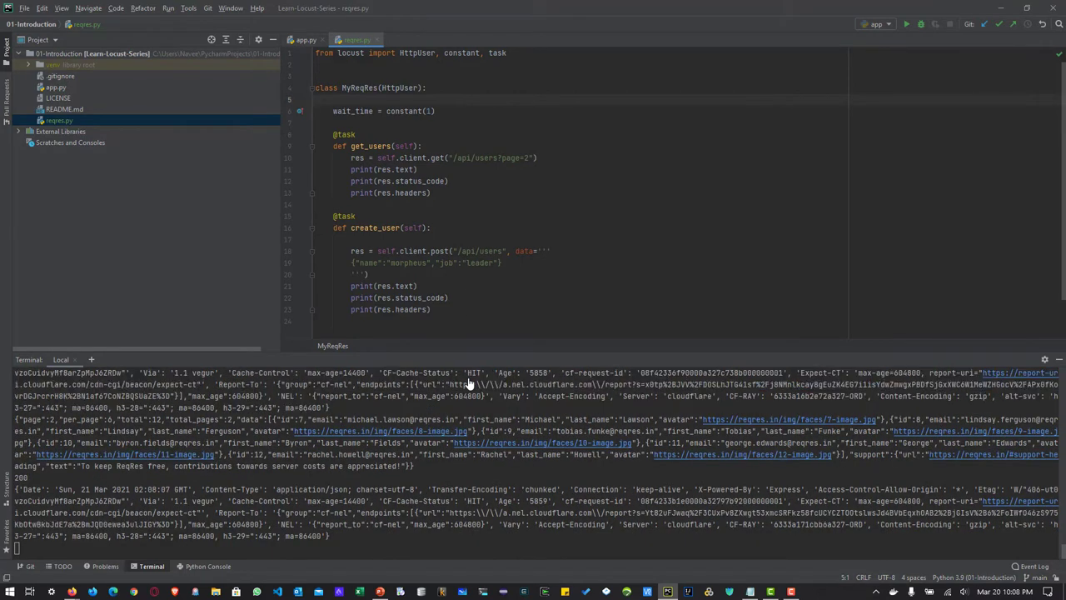
scroll(down, 3)
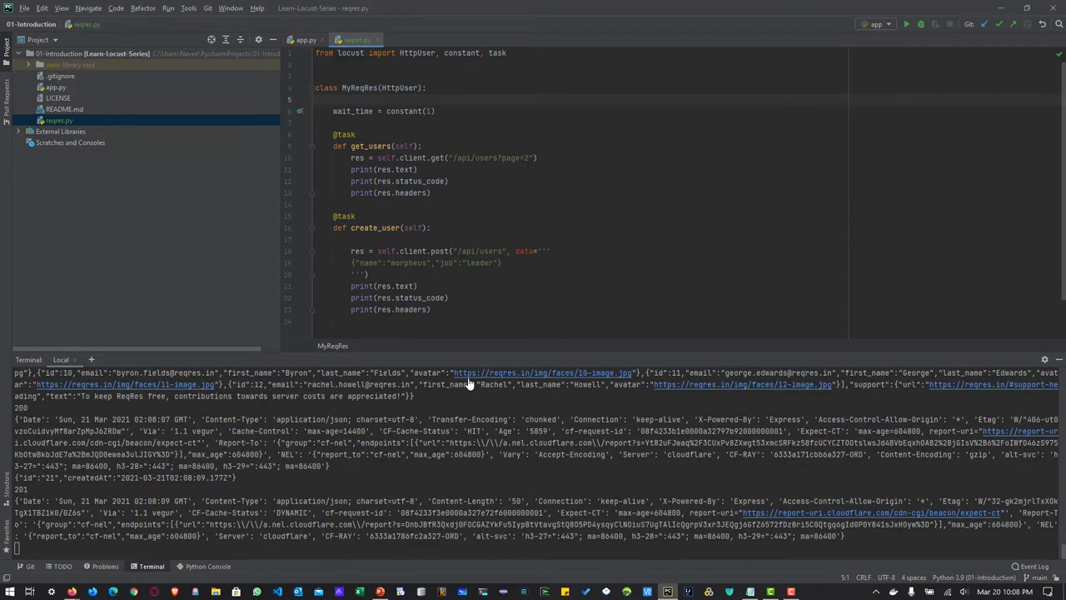